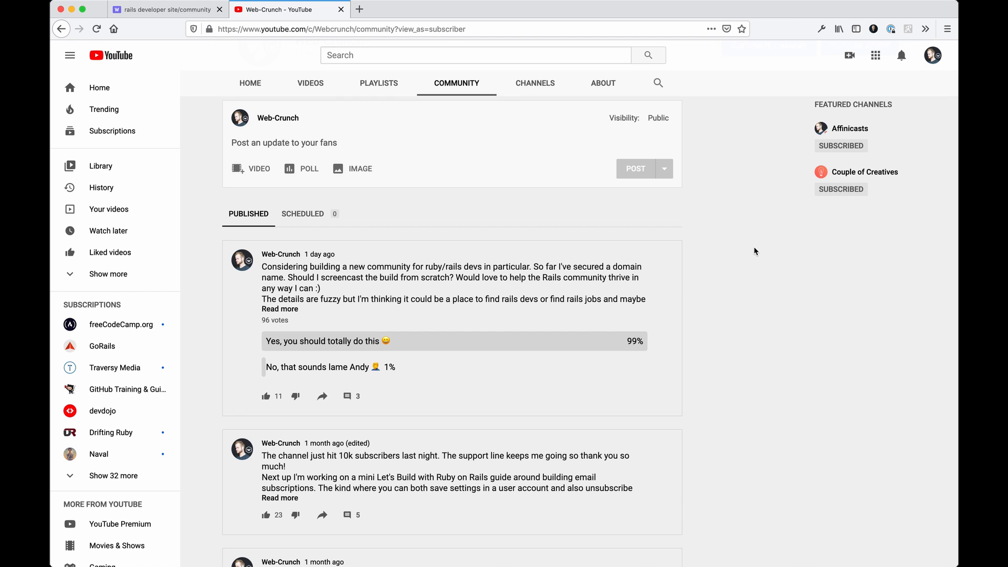
mouse_move(338, 315)
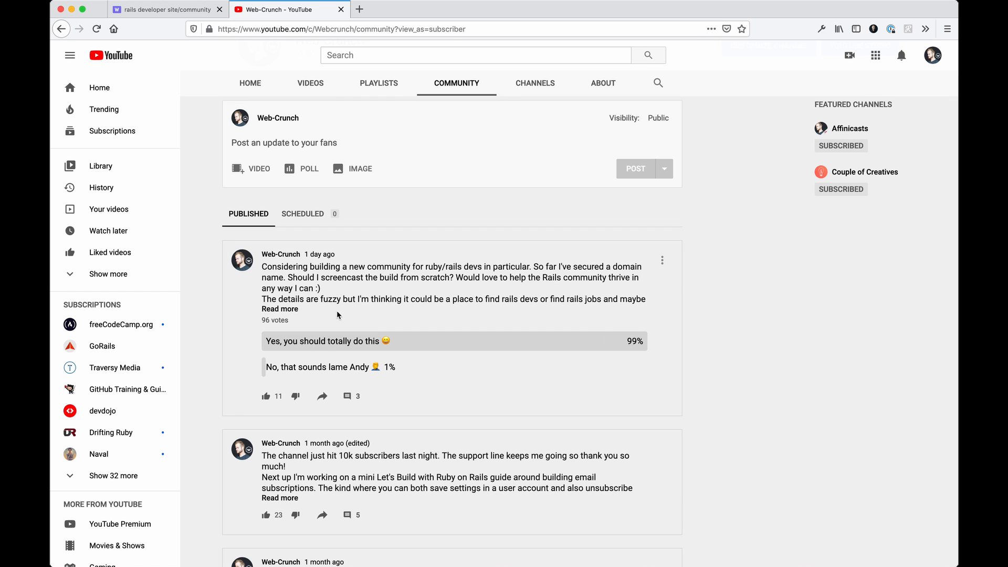
mouse_move(452, 338)
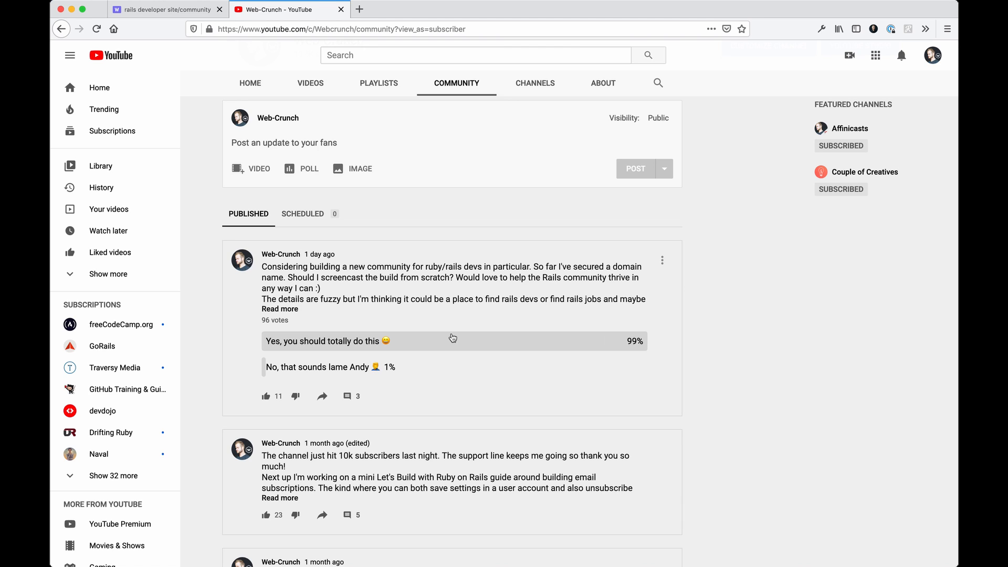
mouse_move(344, 235)
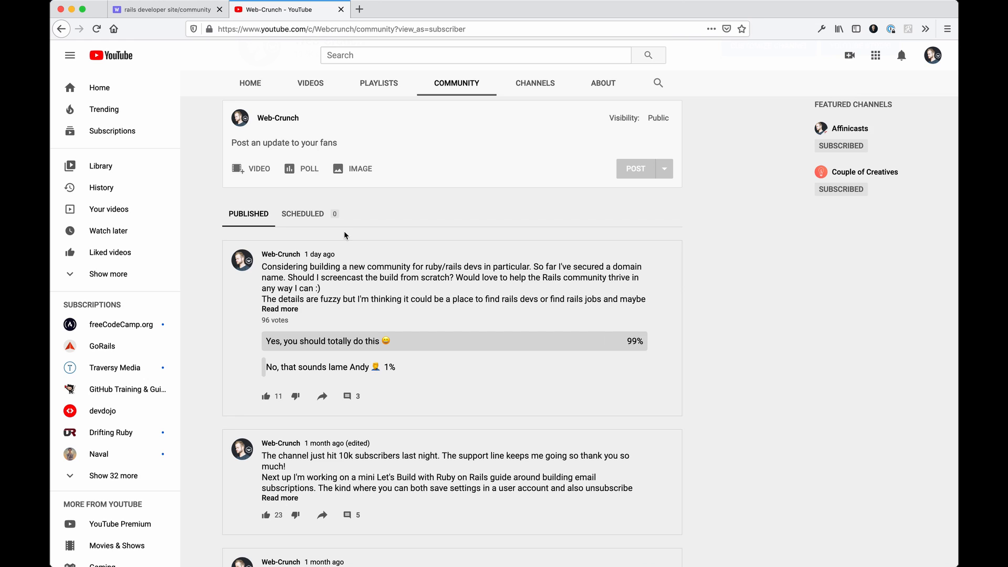
mouse_move(172, 46)
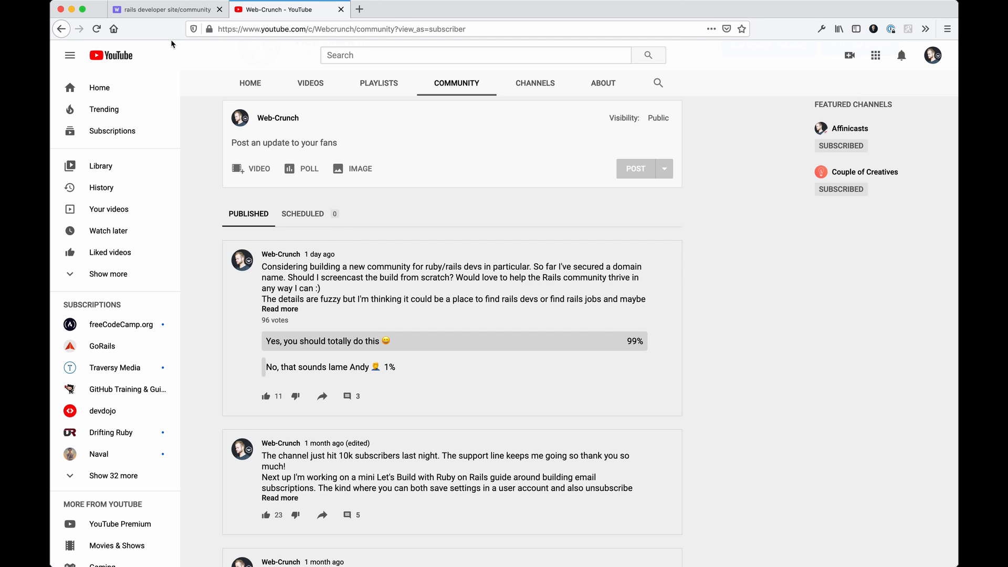
- Switch to the Whimsical tab showing the railsdevs site wireframe board
click(164, 9)
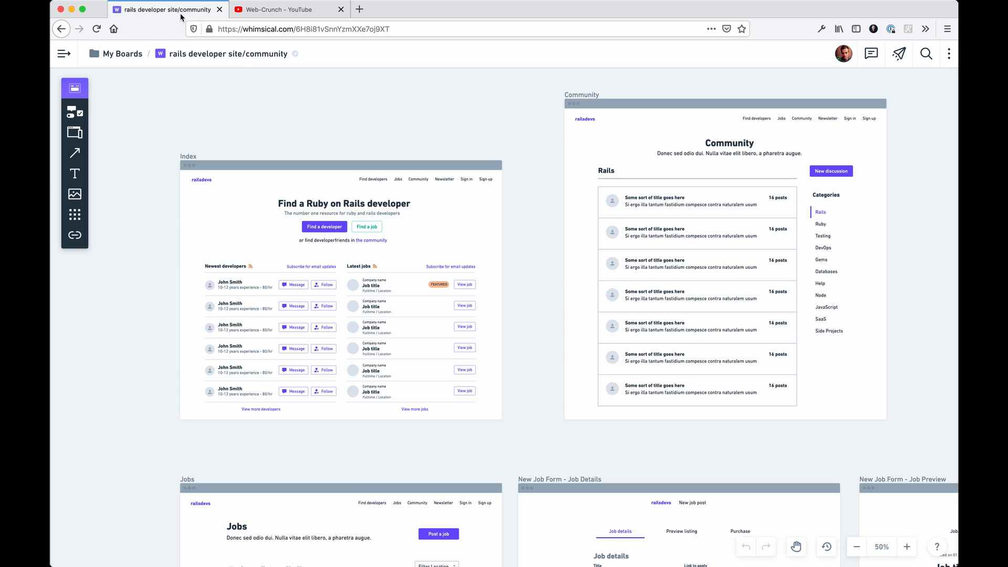
mouse_move(350, 105)
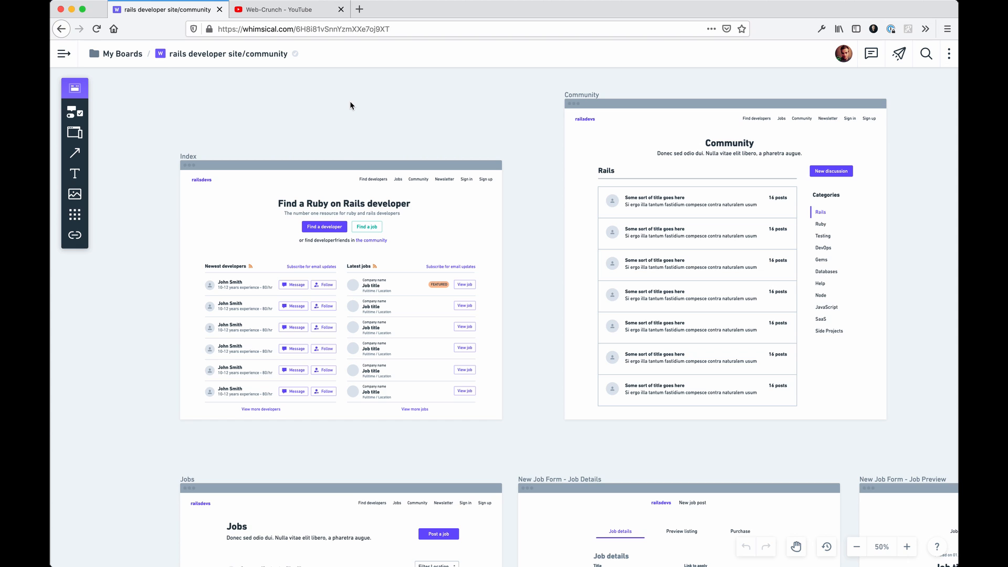
mouse_move(538, 150)
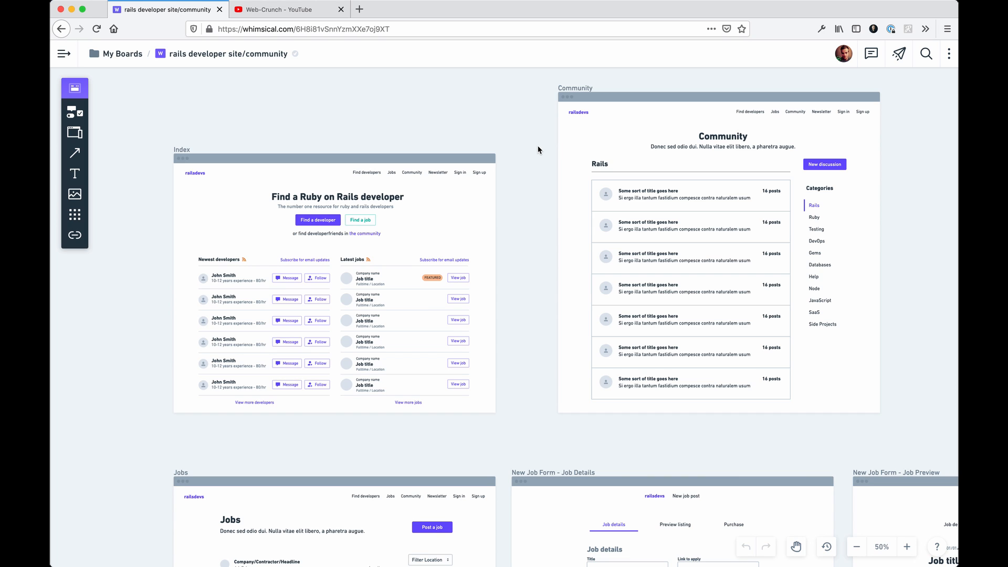
mouse_move(325, 224)
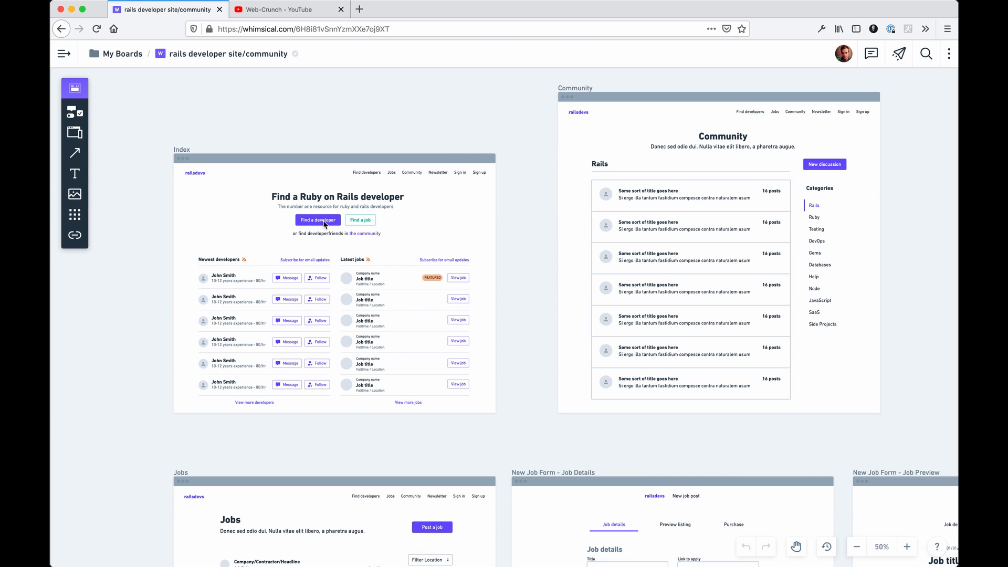
mouse_move(418, 236)
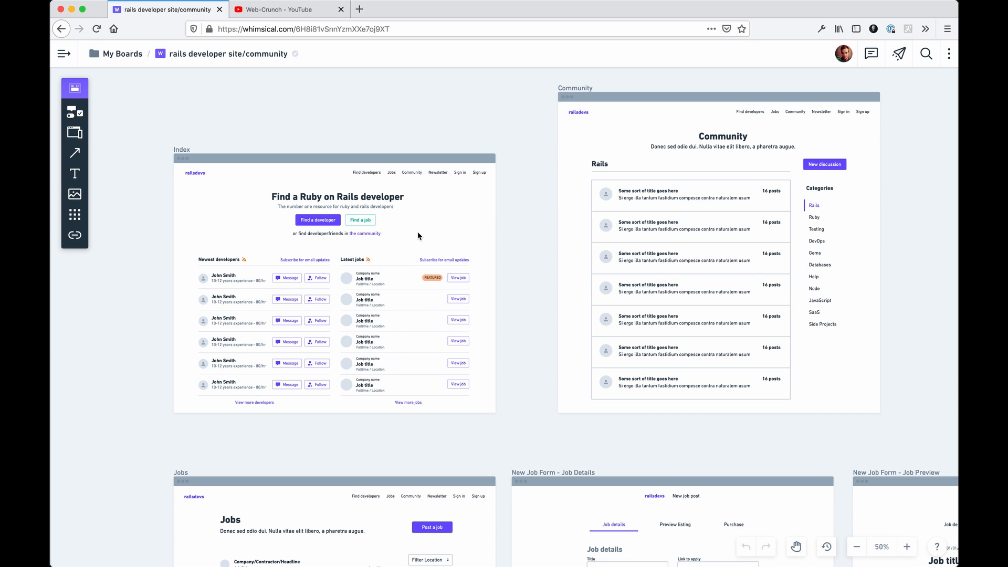
mouse_move(438, 228)
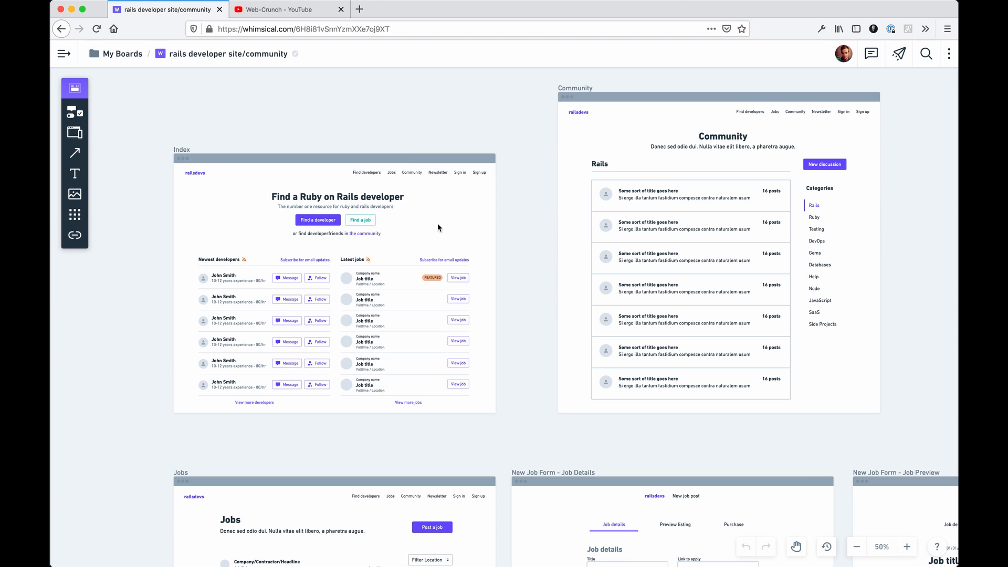
click(336, 232)
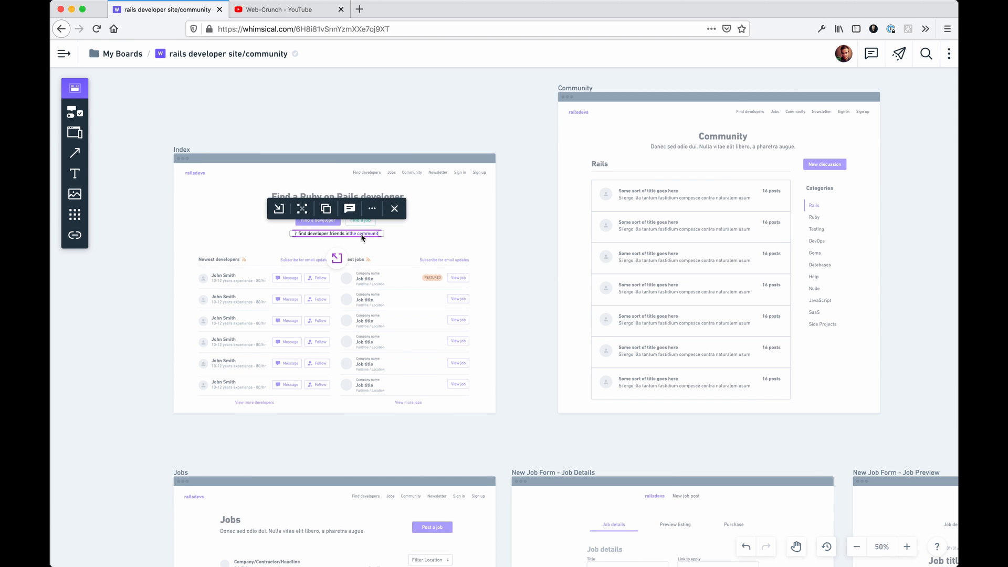
click(394, 209)
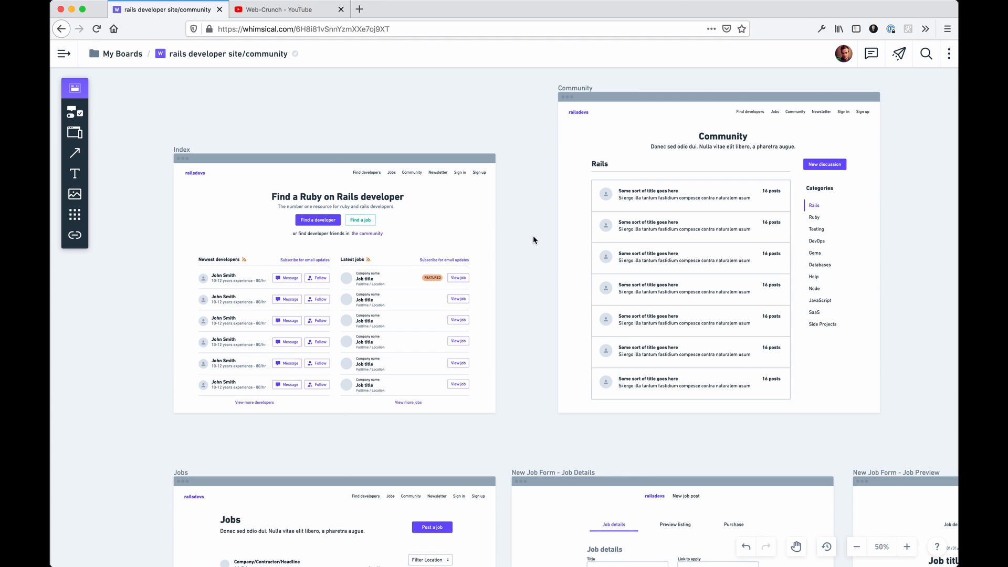
mouse_move(571, 235)
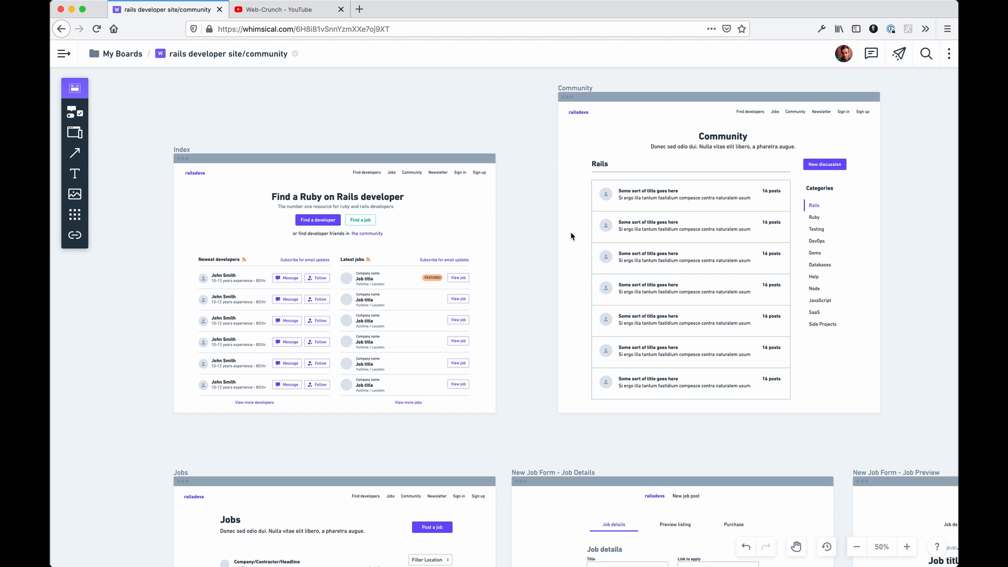
mouse_move(559, 255)
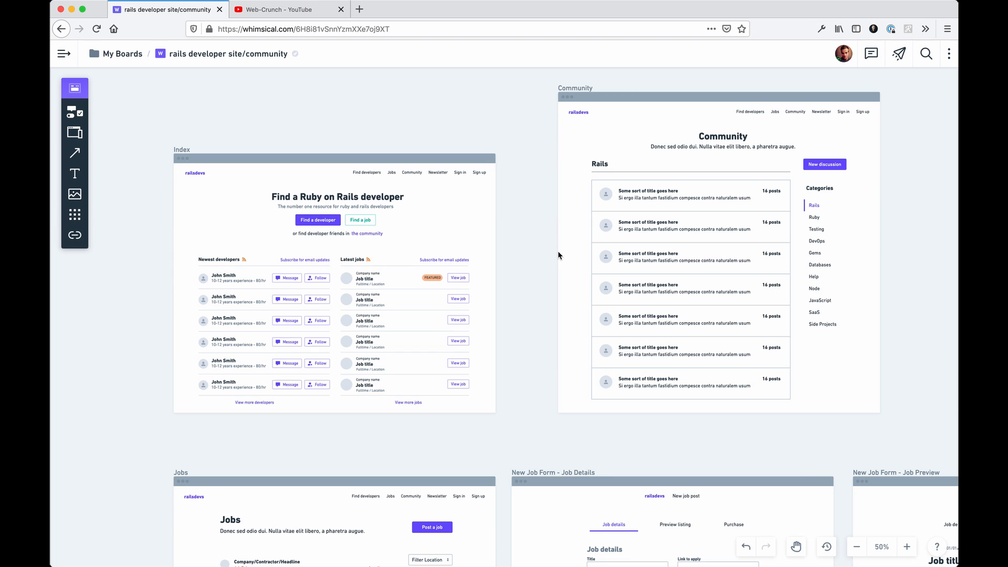
mouse_move(528, 249)
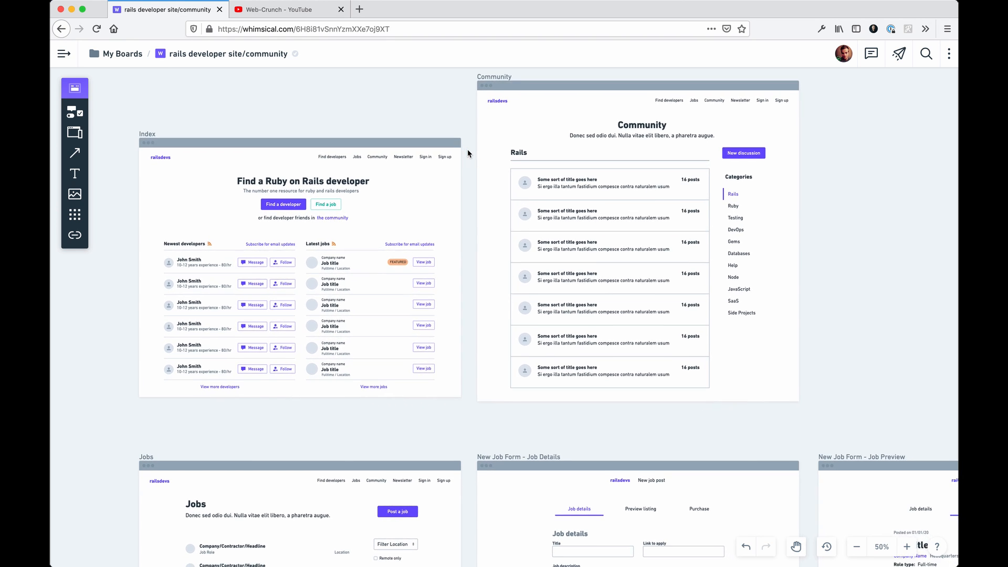
scroll(down, 3)
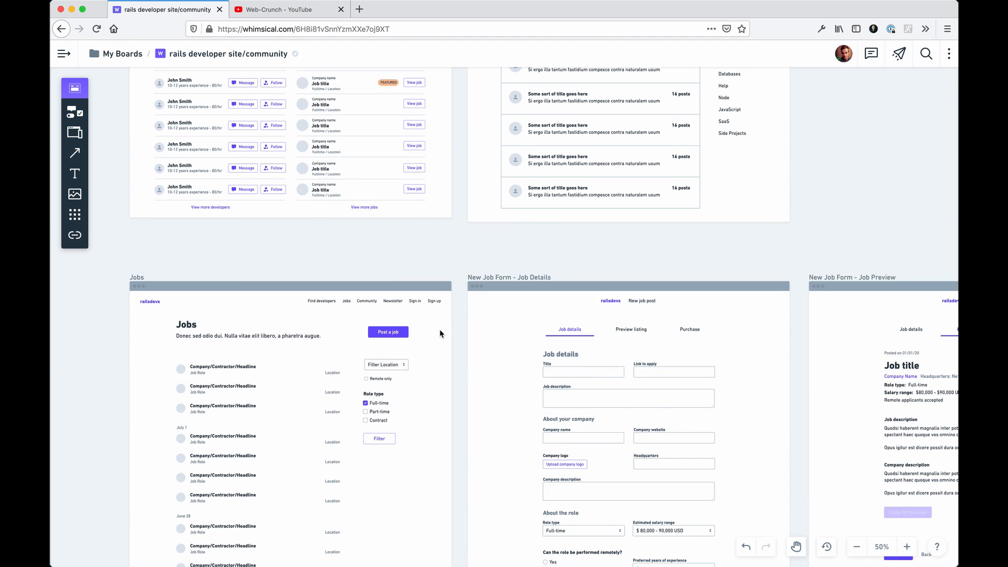
scroll(up, 3)
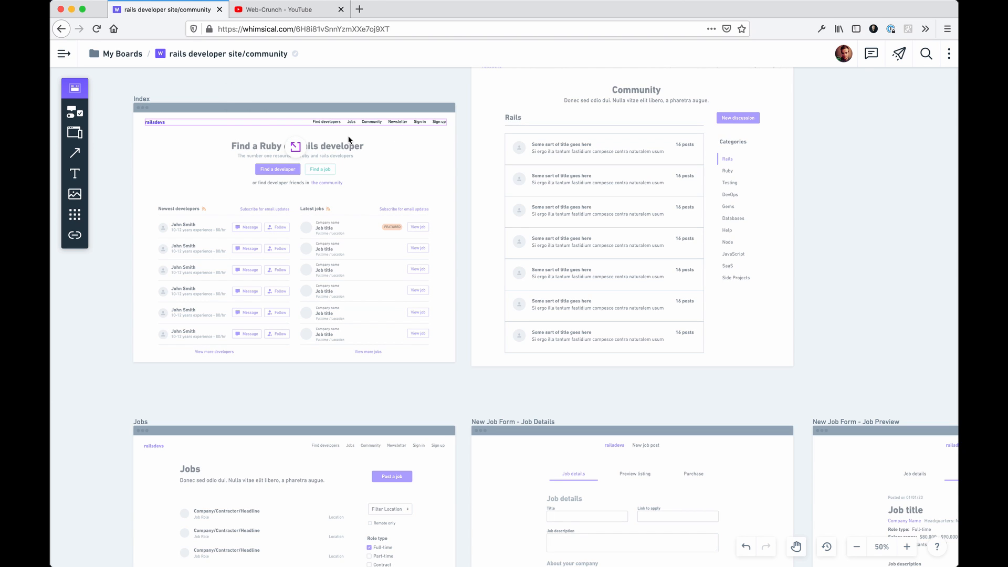
mouse_move(370, 127)
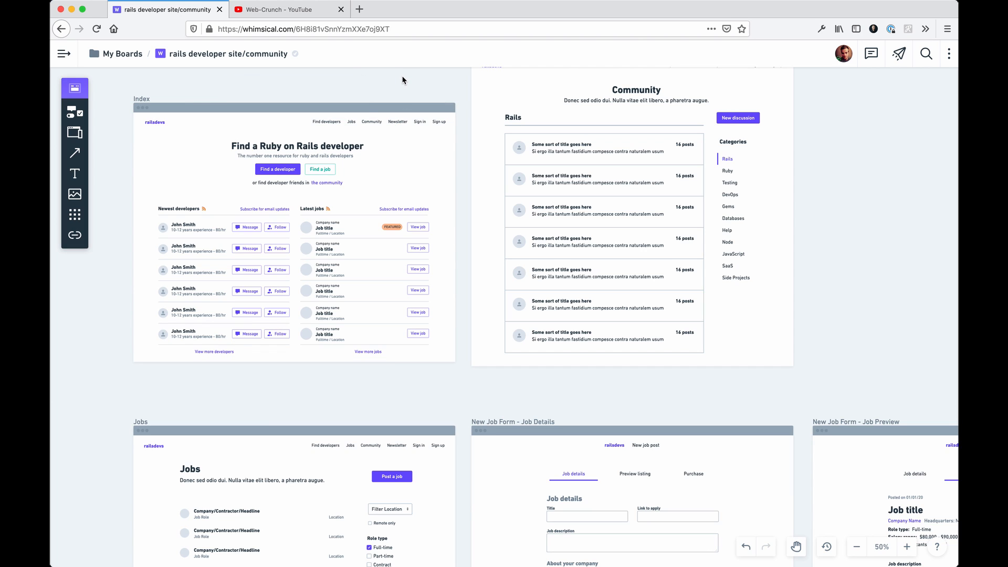
mouse_move(347, 314)
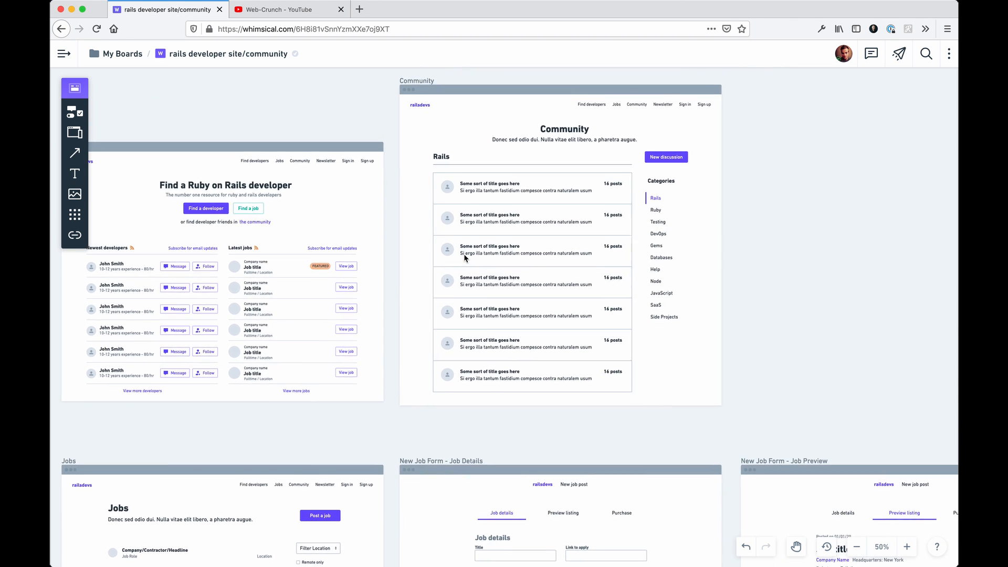
- Scroll the board down to the Jobs and New Job Form frames
scroll(down, 3)
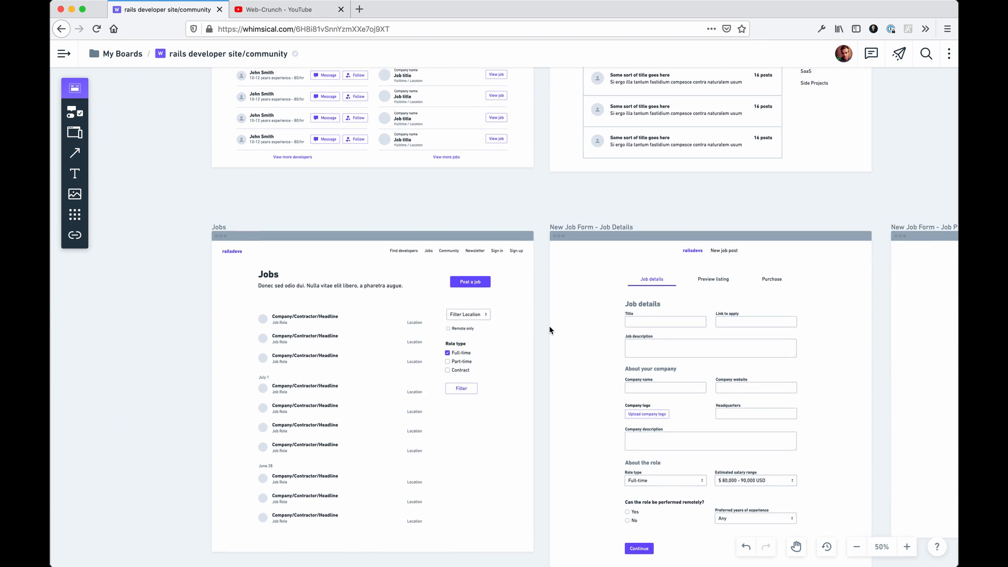
scroll(down, 3)
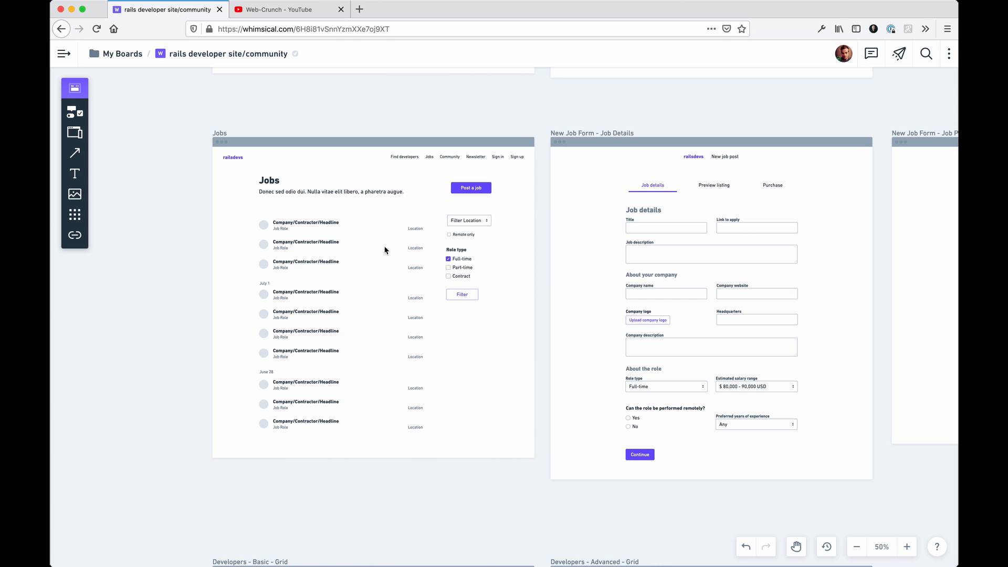
mouse_move(439, 252)
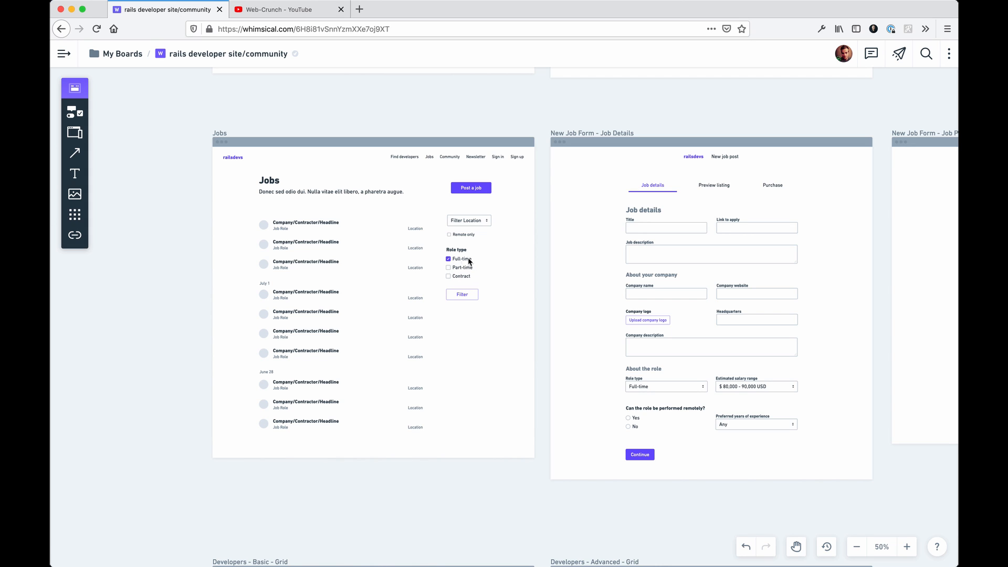
mouse_move(527, 245)
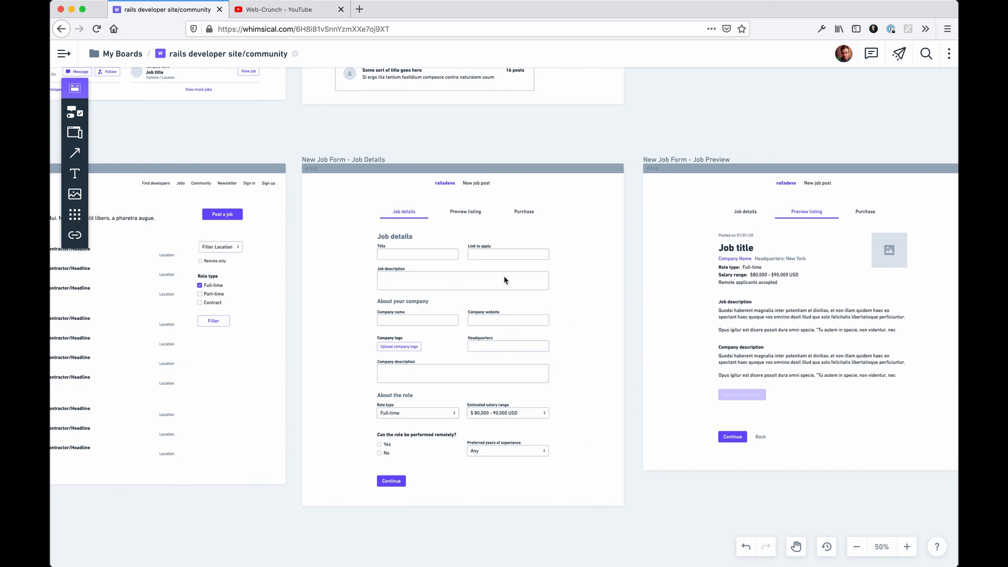
- Scroll on to show the Job Purchase frame beside details and preview
scroll(down, 3)
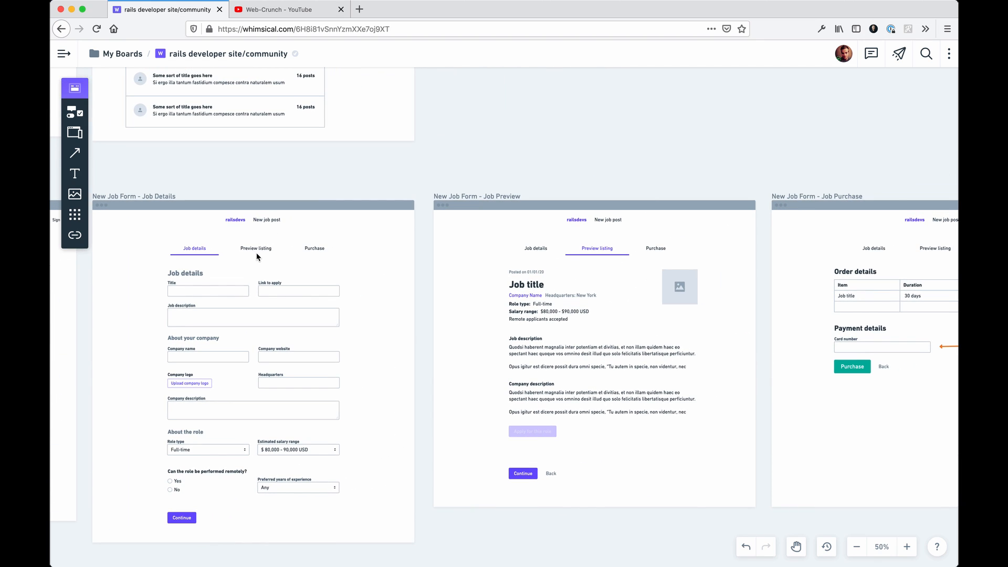
mouse_move(261, 371)
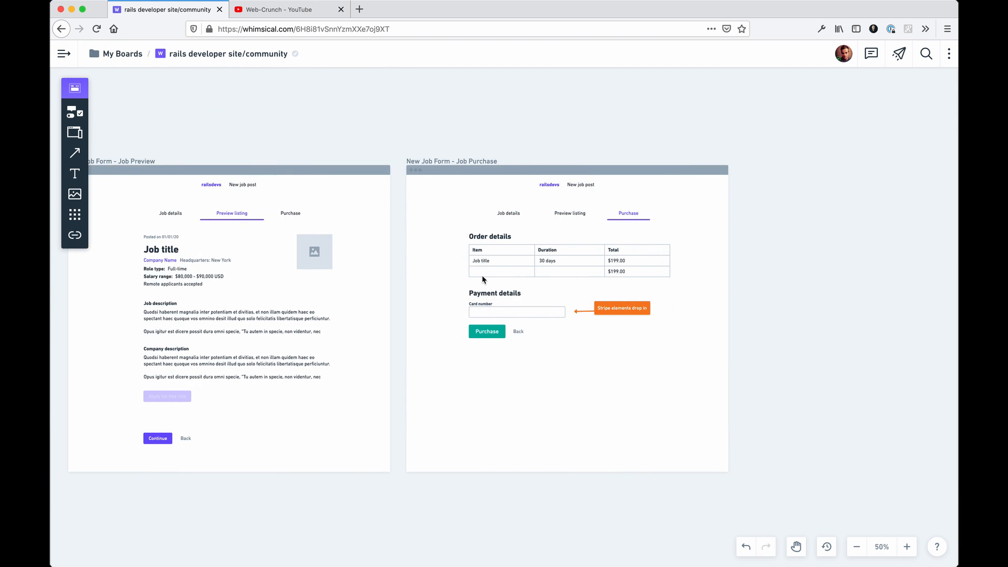
mouse_move(435, 236)
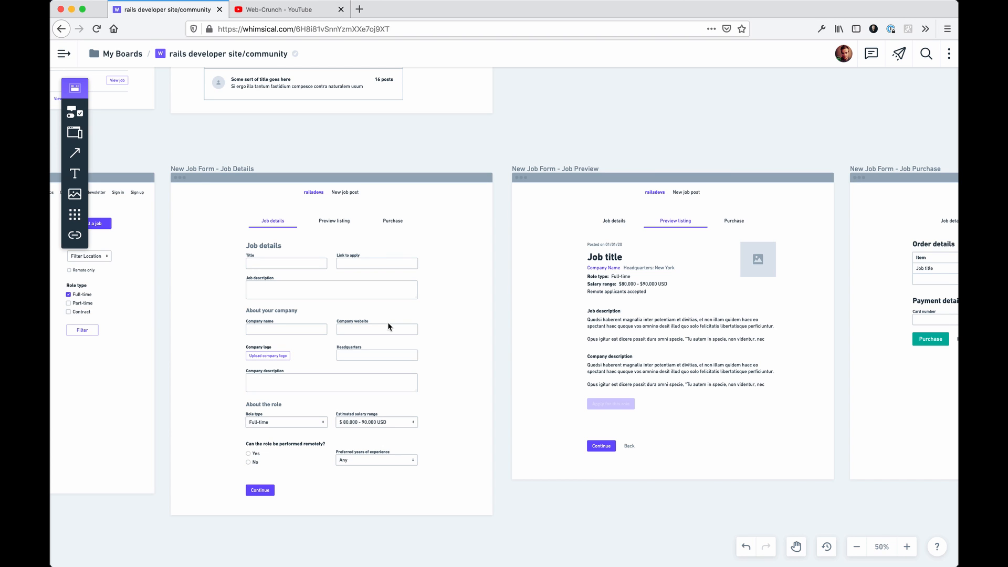
mouse_move(409, 421)
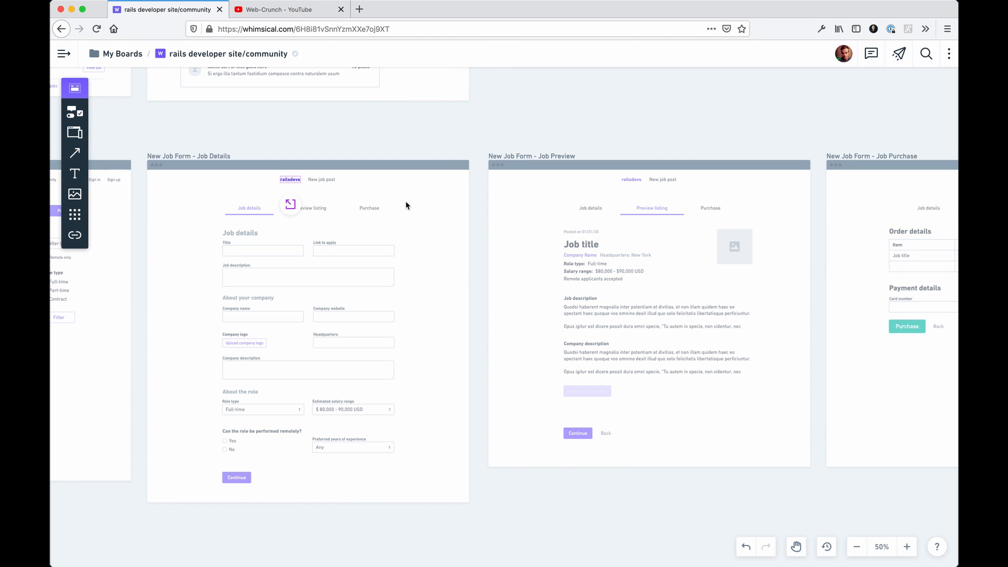
mouse_move(454, 135)
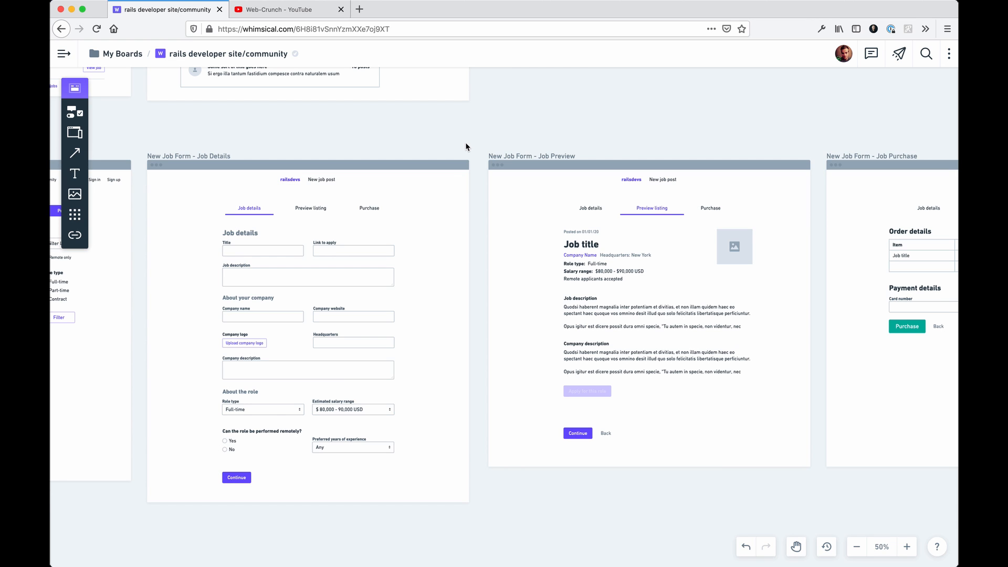
mouse_move(517, 169)
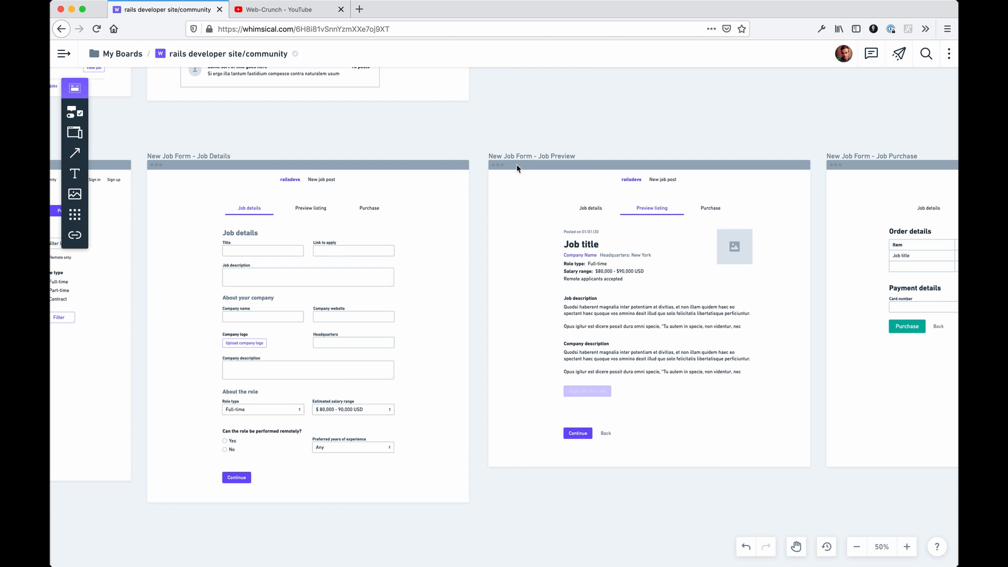
mouse_move(556, 223)
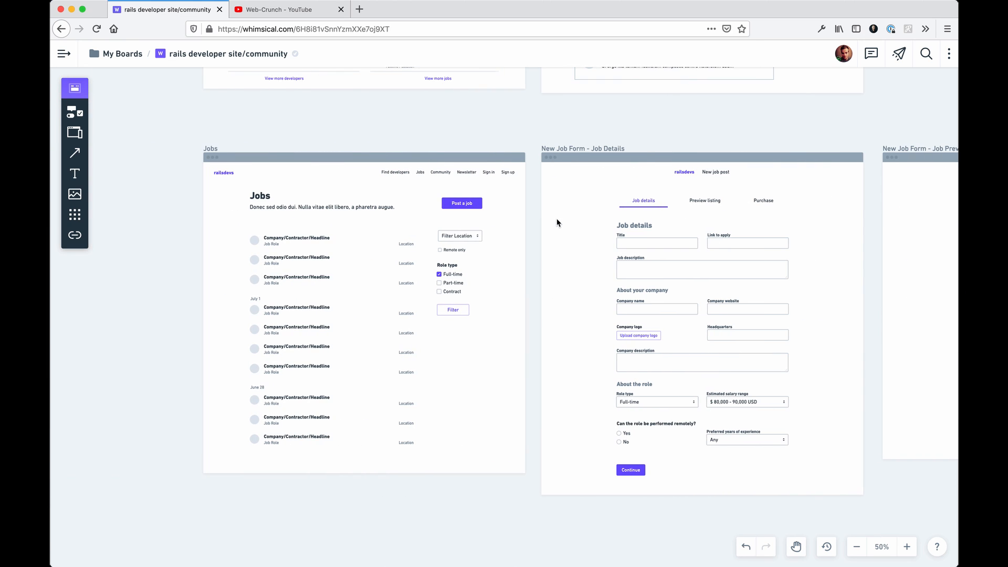
scroll(down, 3)
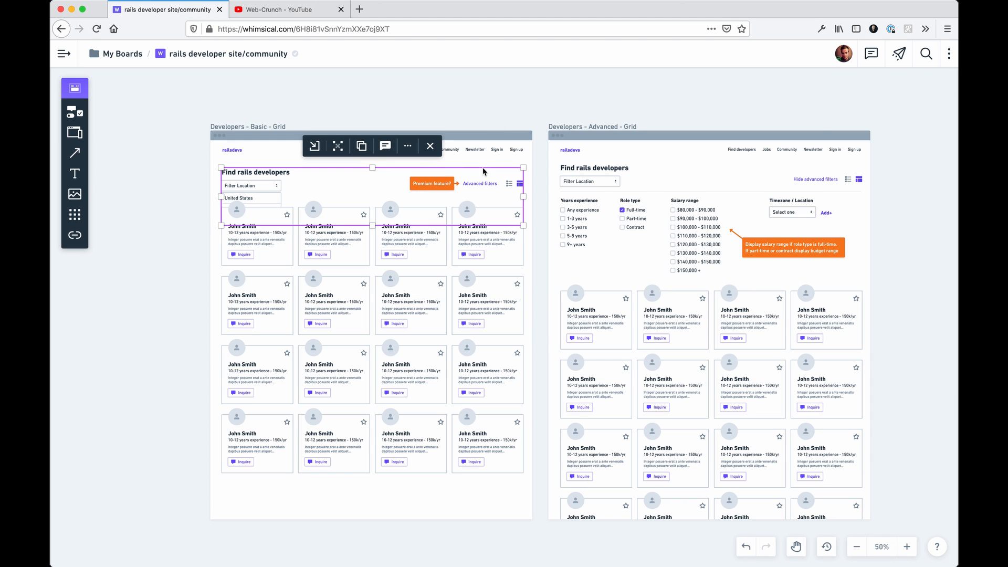
mouse_move(743, 220)
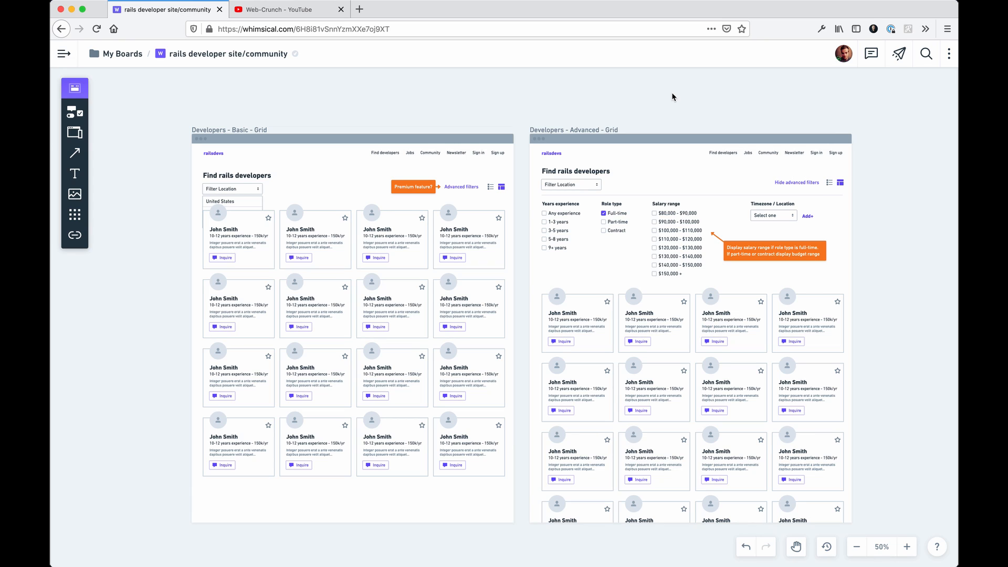
mouse_move(439, 188)
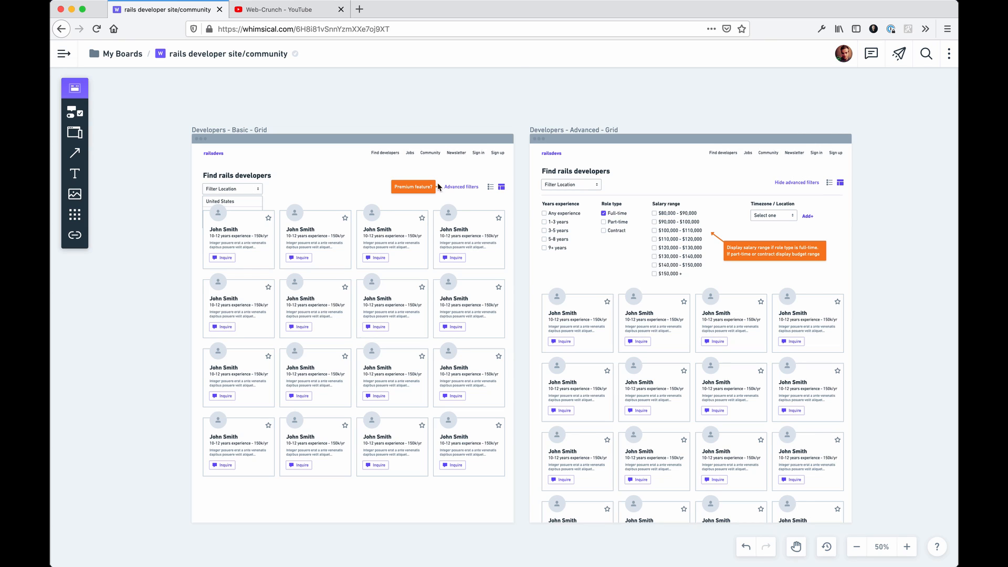
mouse_move(272, 240)
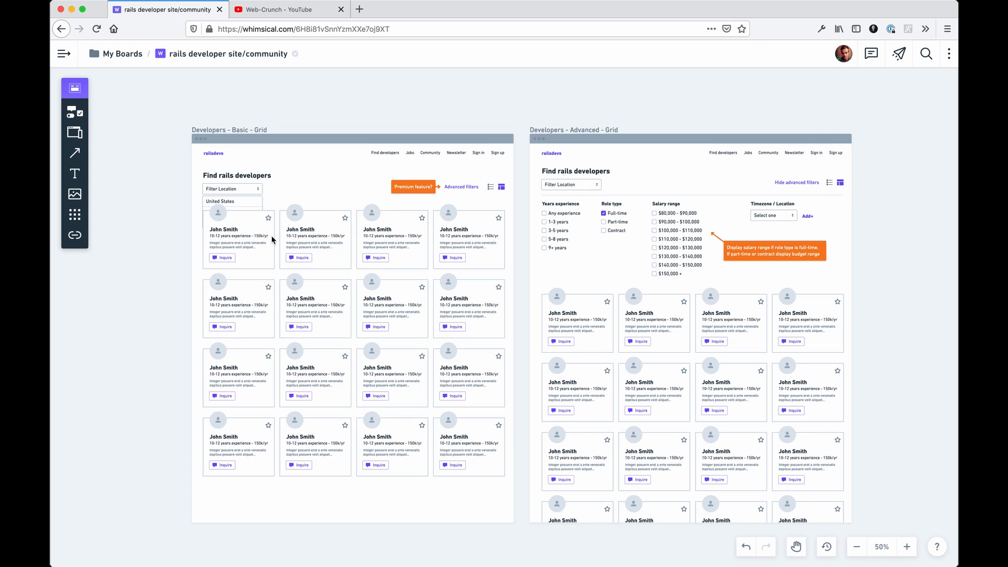
mouse_move(240, 264)
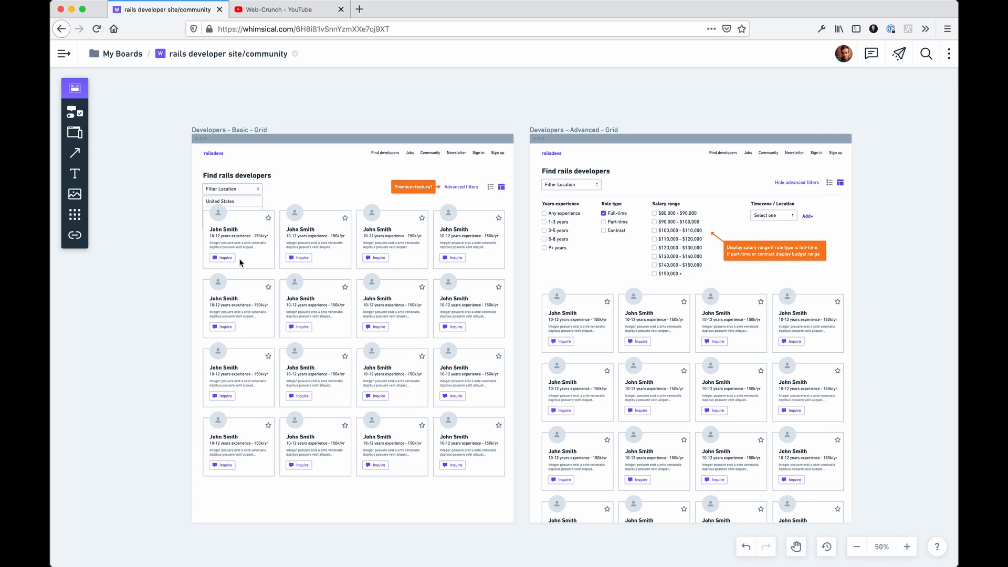
mouse_move(460, 219)
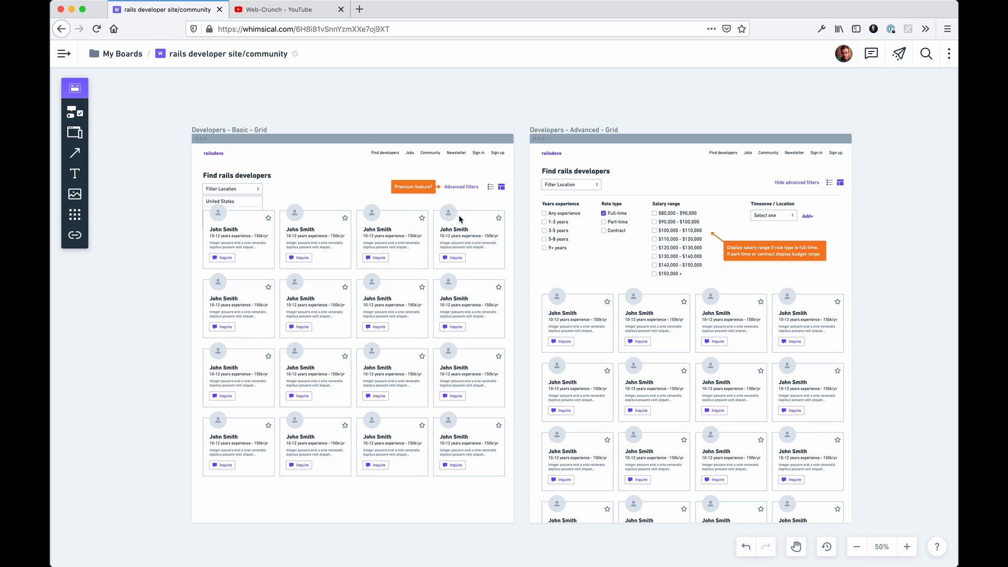
mouse_move(464, 221)
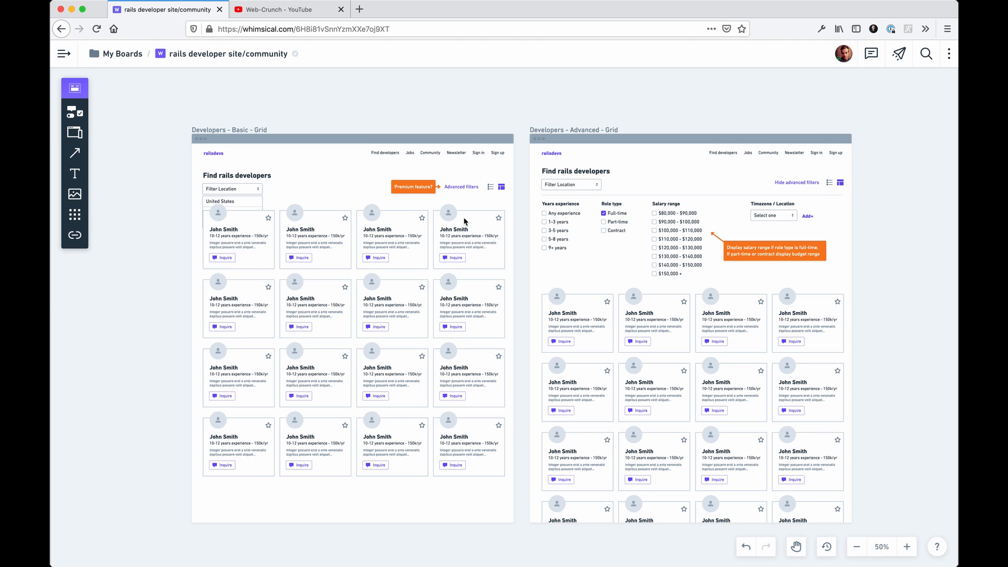
mouse_move(245, 182)
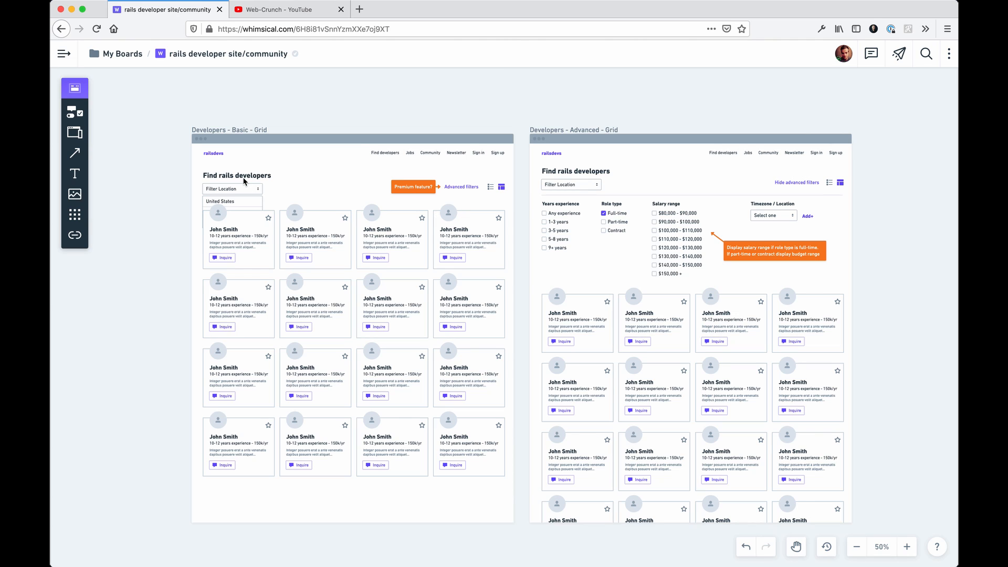
mouse_move(580, 155)
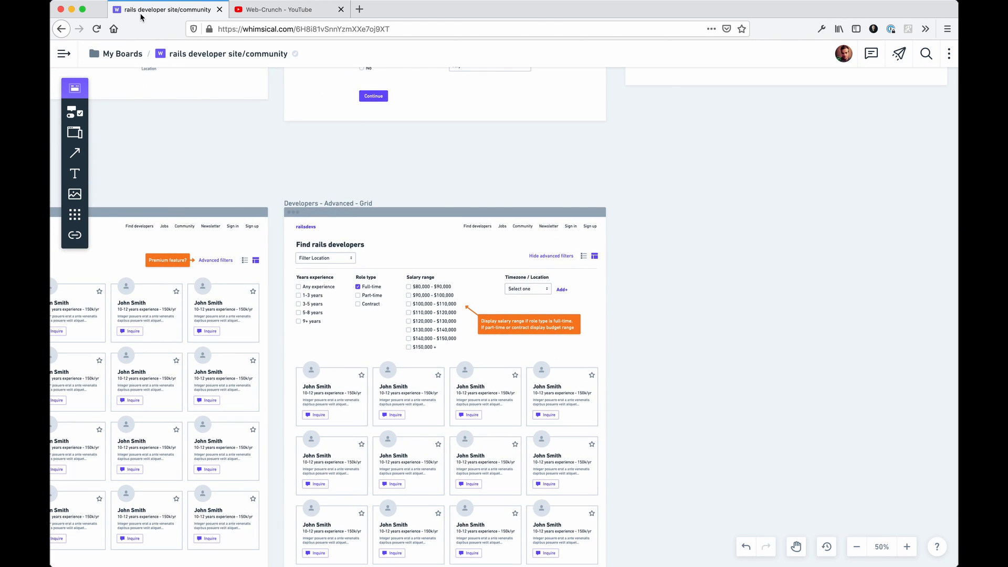
click(63, 54)
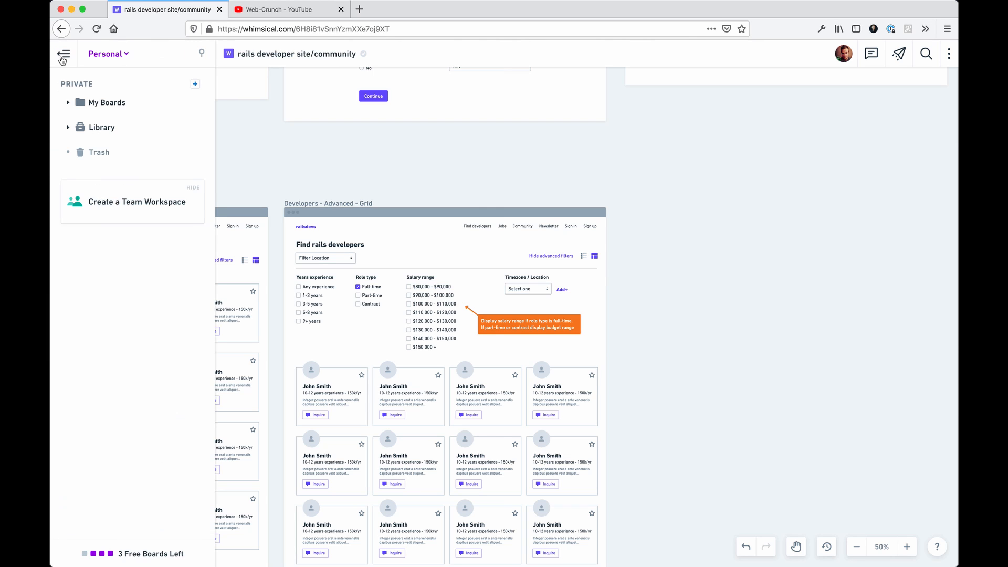
click(63, 53)
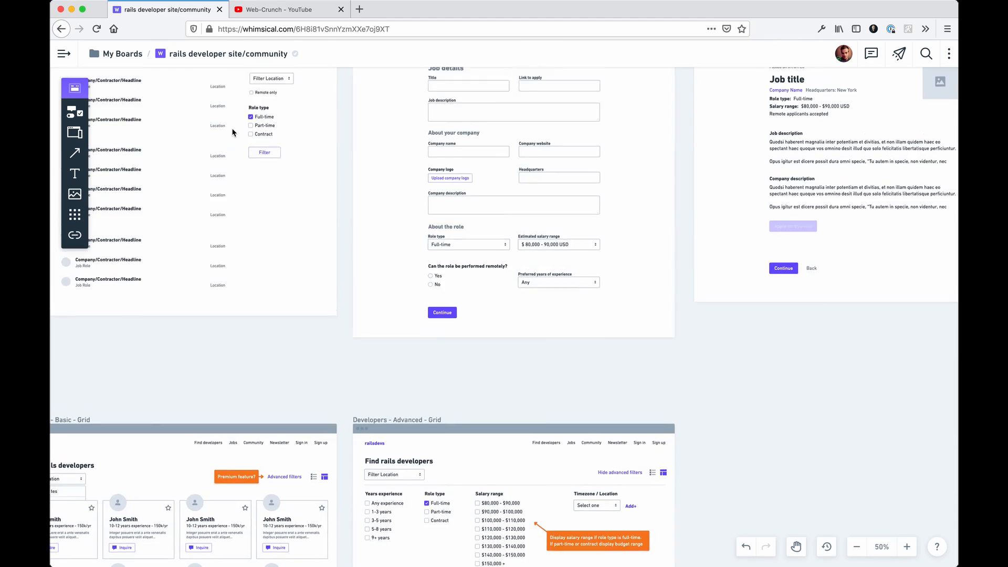
- Navigate the canvas back to the Index and Community frames
click(75, 88)
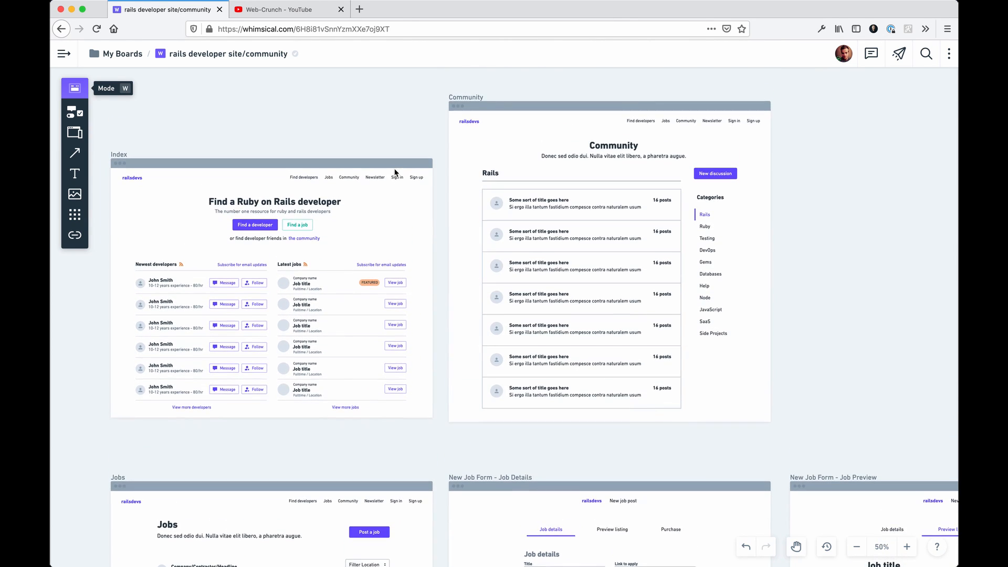
mouse_move(492, 120)
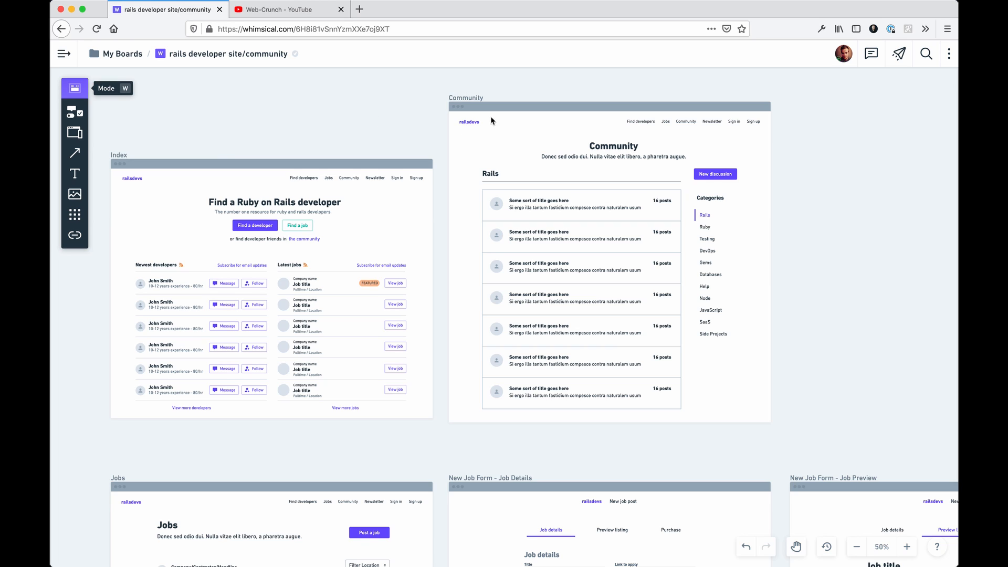
mouse_move(478, 127)
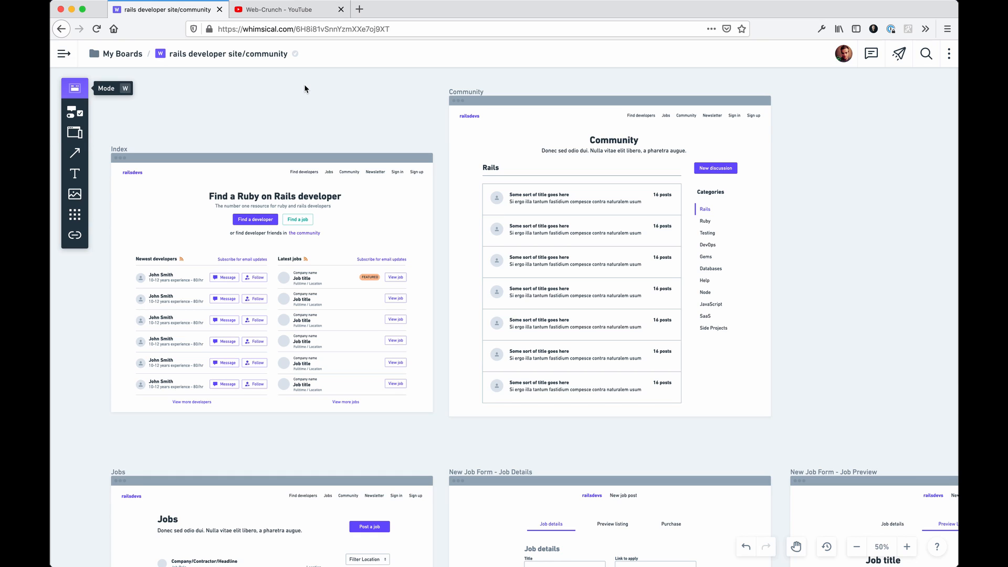
mouse_move(263, 65)
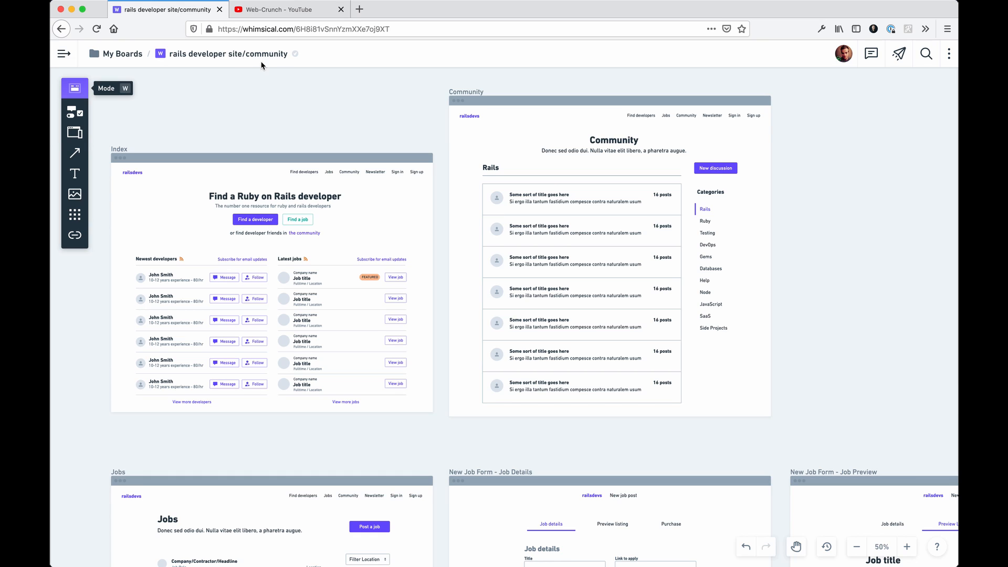
mouse_move(441, 158)
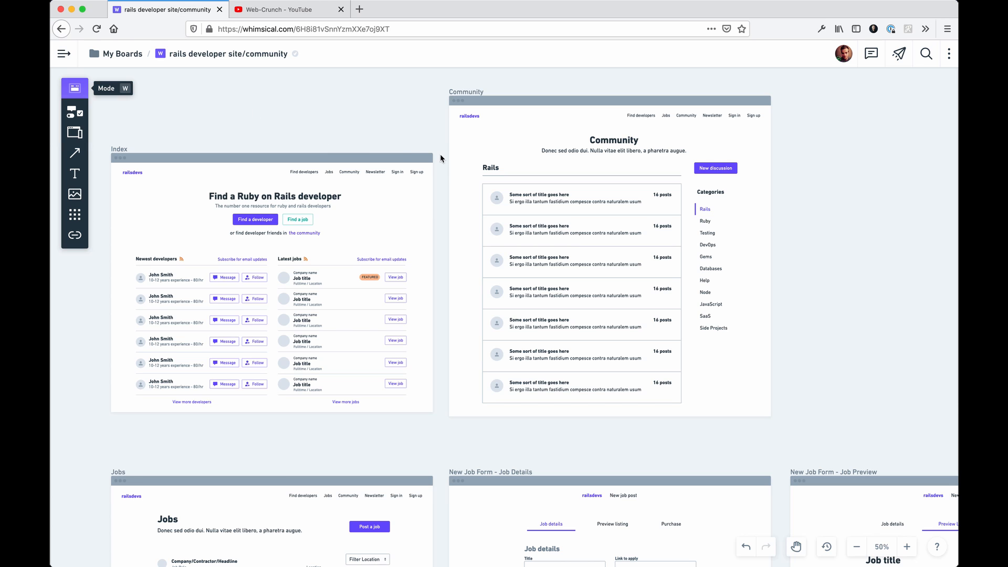
scroll(down, 3)
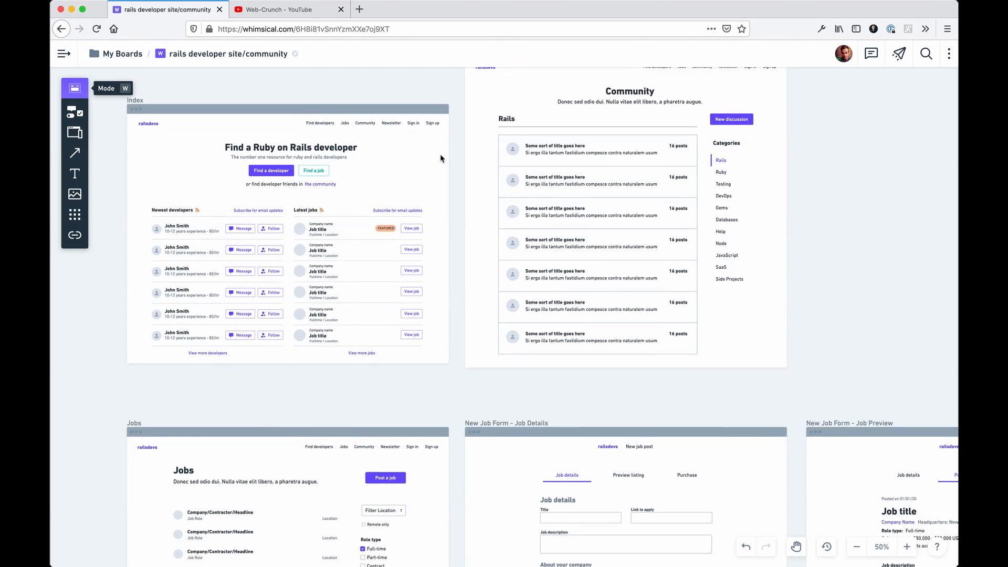
scroll(down, 3)
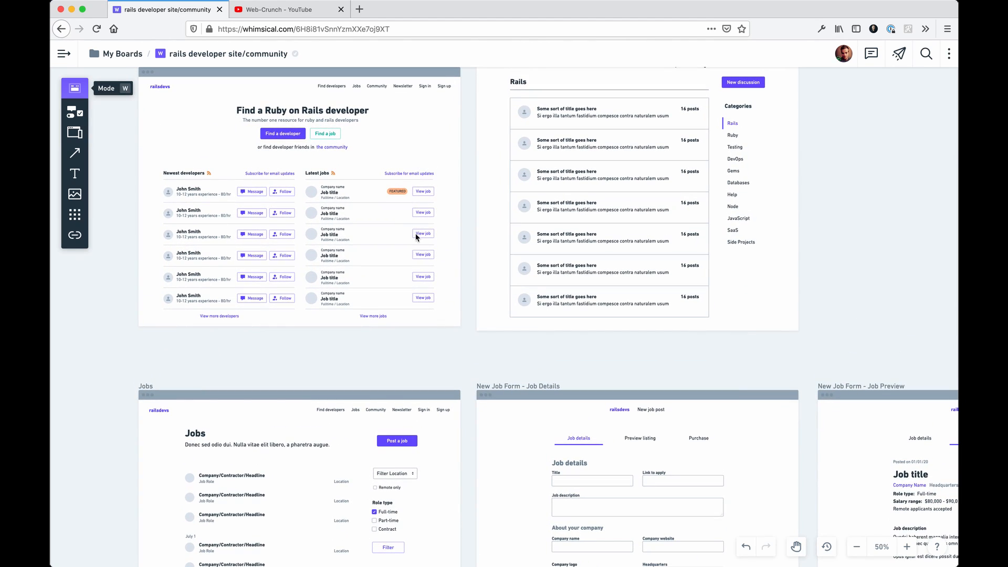
mouse_move(398, 135)
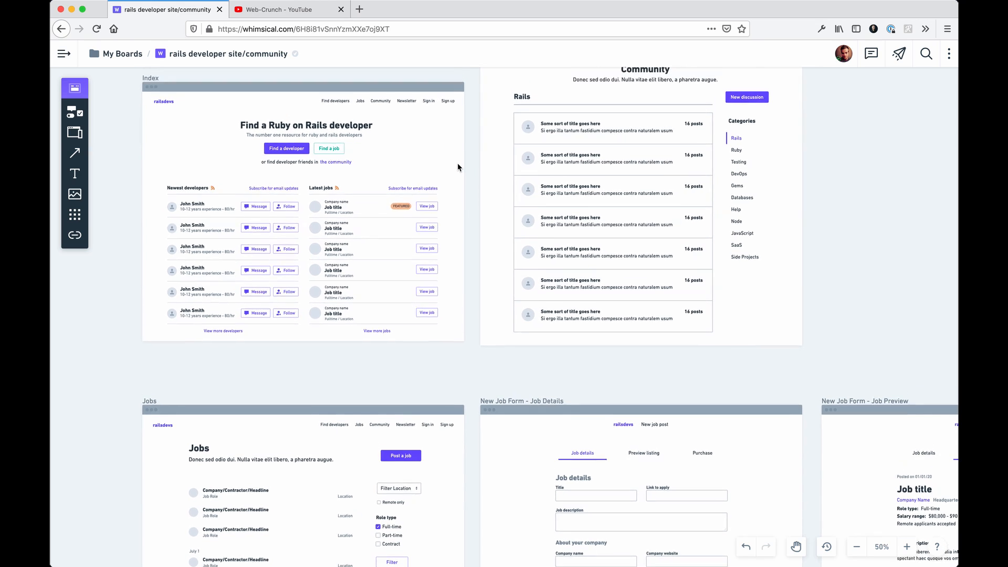
scroll(down, 3)
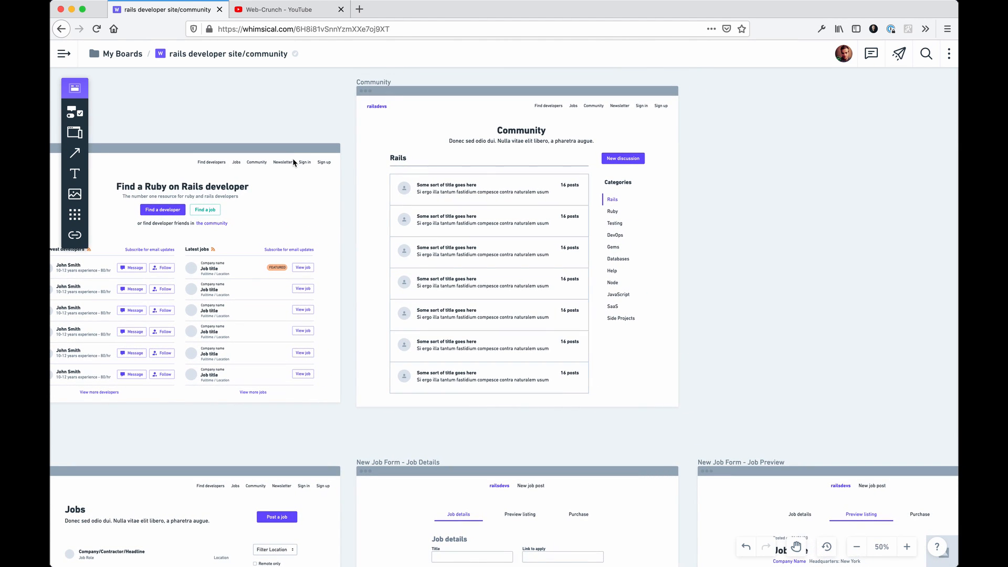
scroll(down, 3)
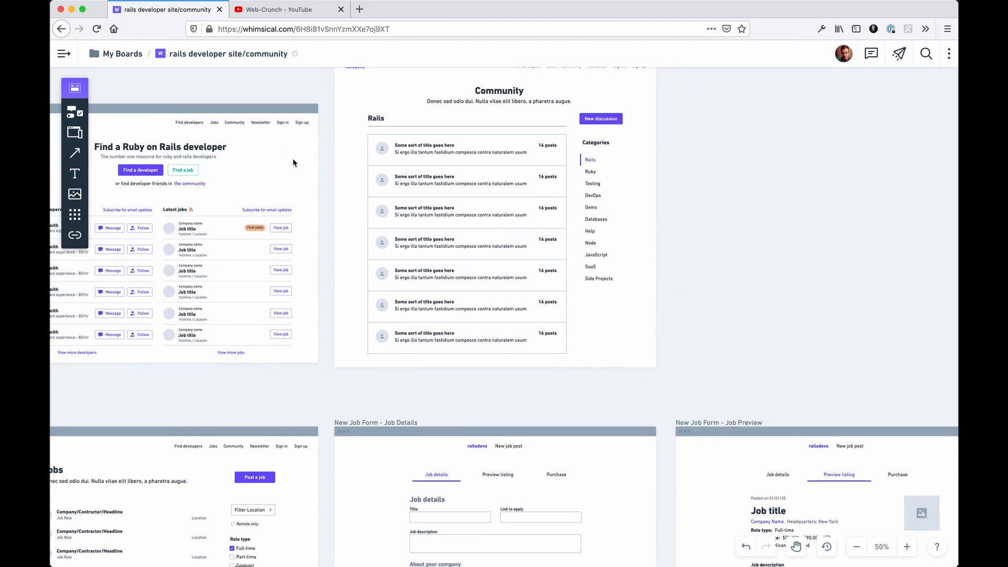
scroll(down, 3)
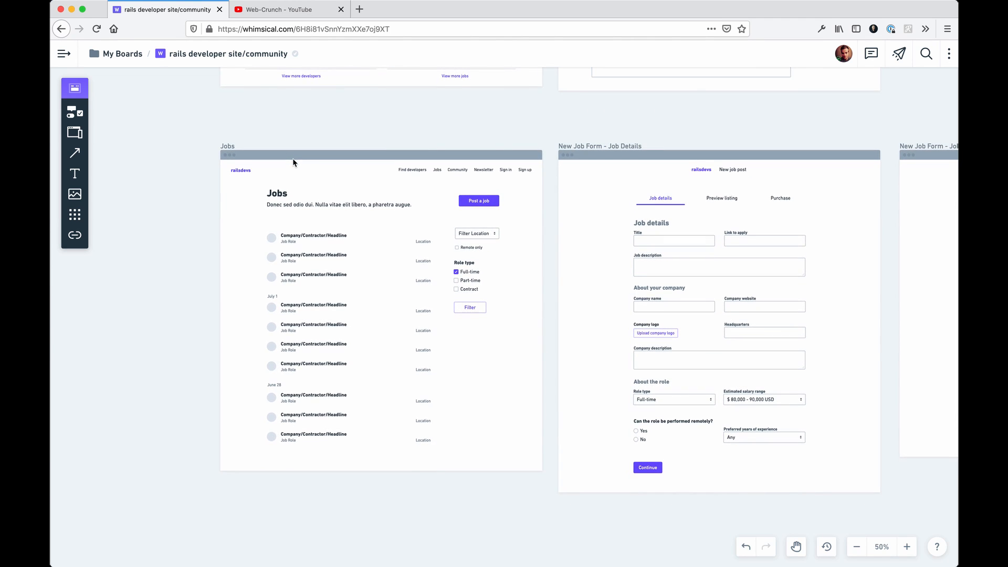
scroll(down, 3)
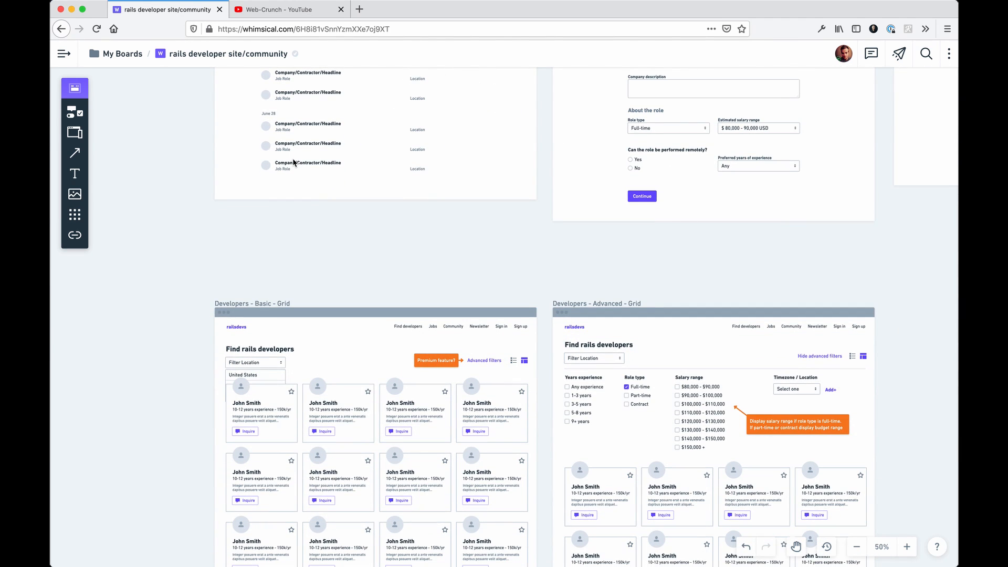
scroll(down, 3)
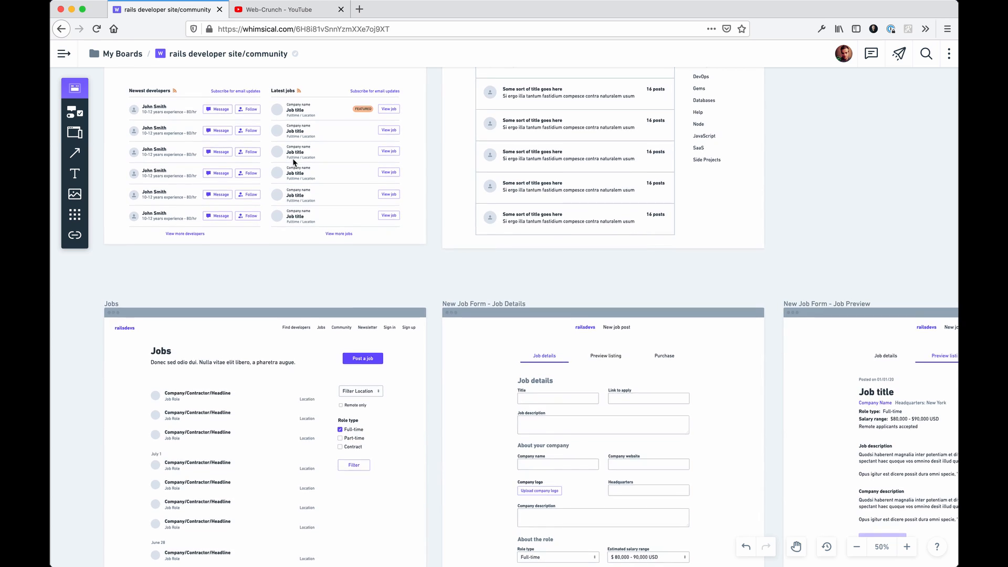
scroll(up, 3)
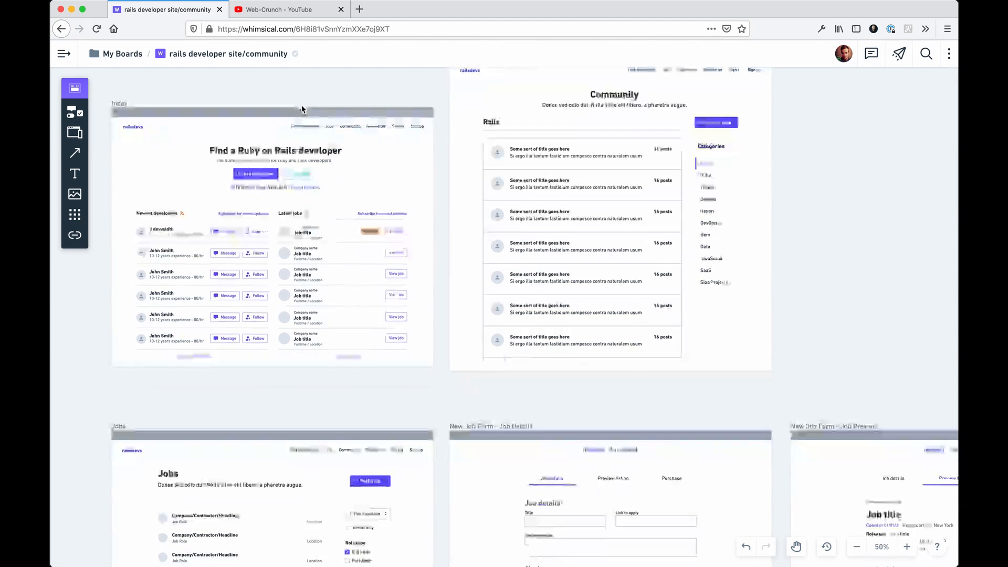
scroll(down, 3)
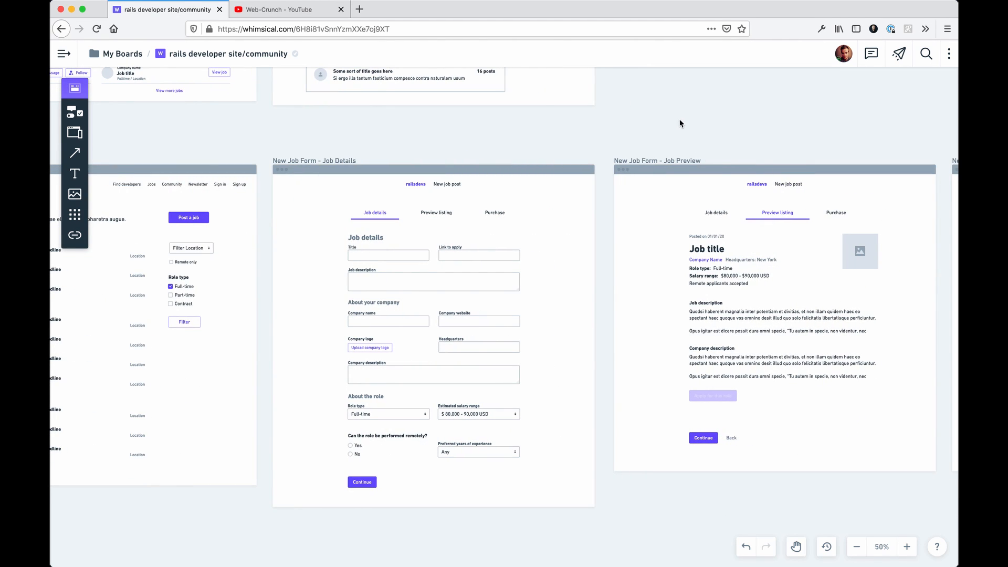
mouse_move(562, 245)
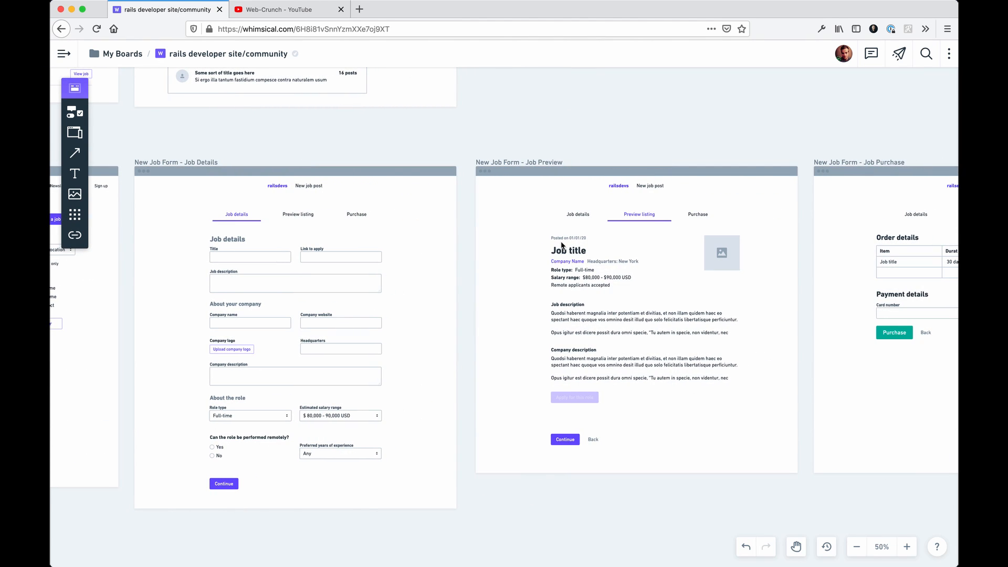
mouse_move(557, 247)
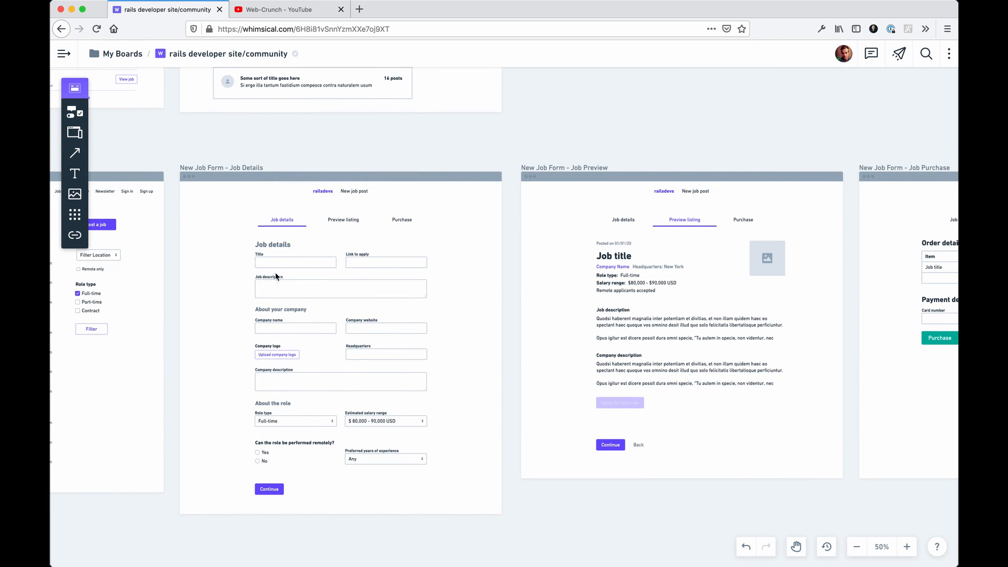
mouse_move(432, 410)
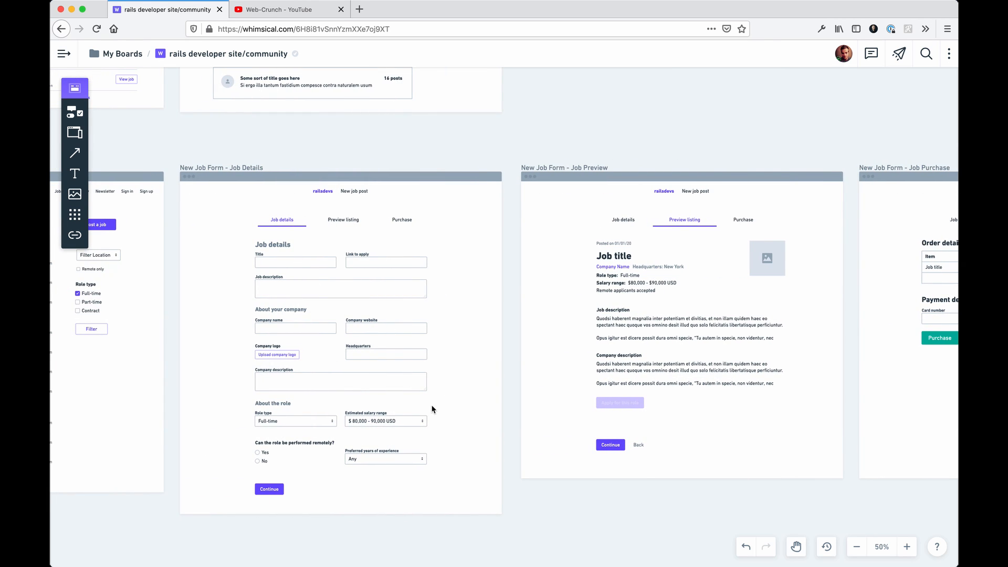
mouse_move(289, 432)
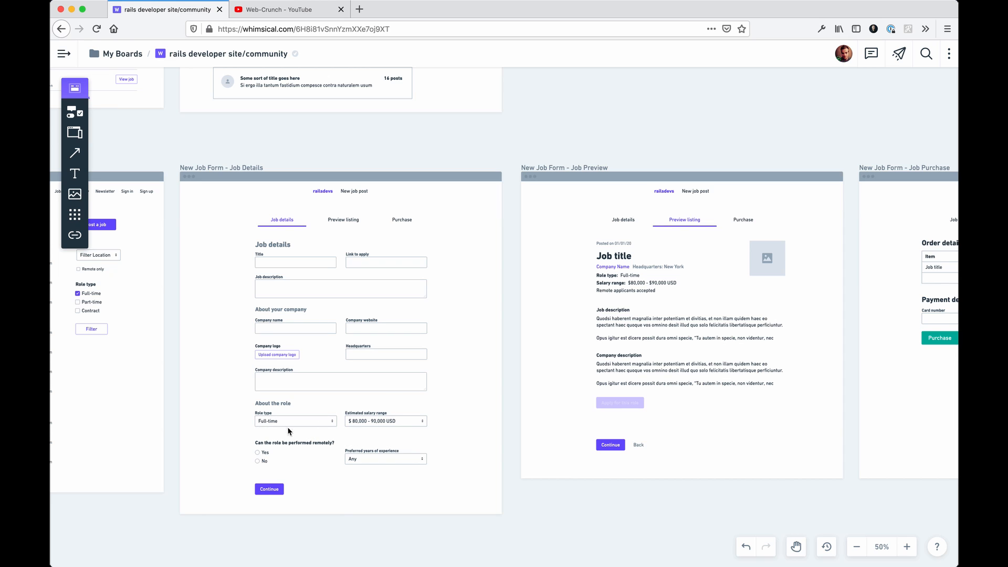
mouse_move(269, 424)
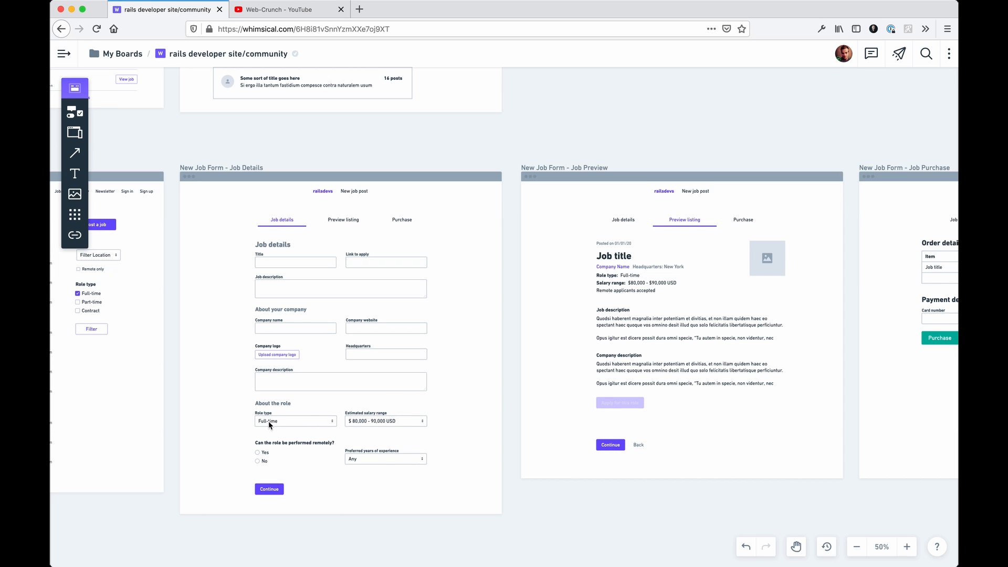
mouse_move(353, 425)
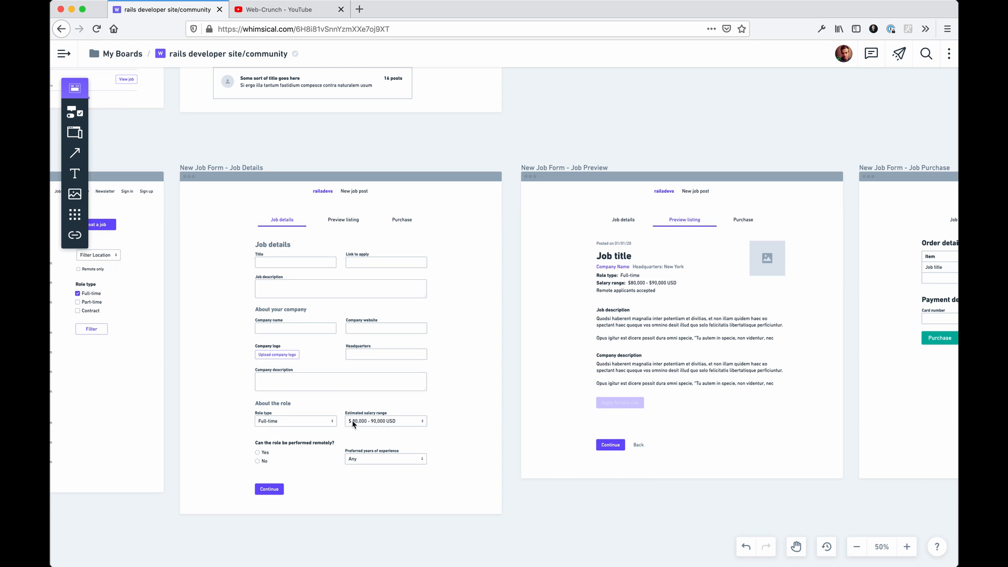
mouse_move(438, 408)
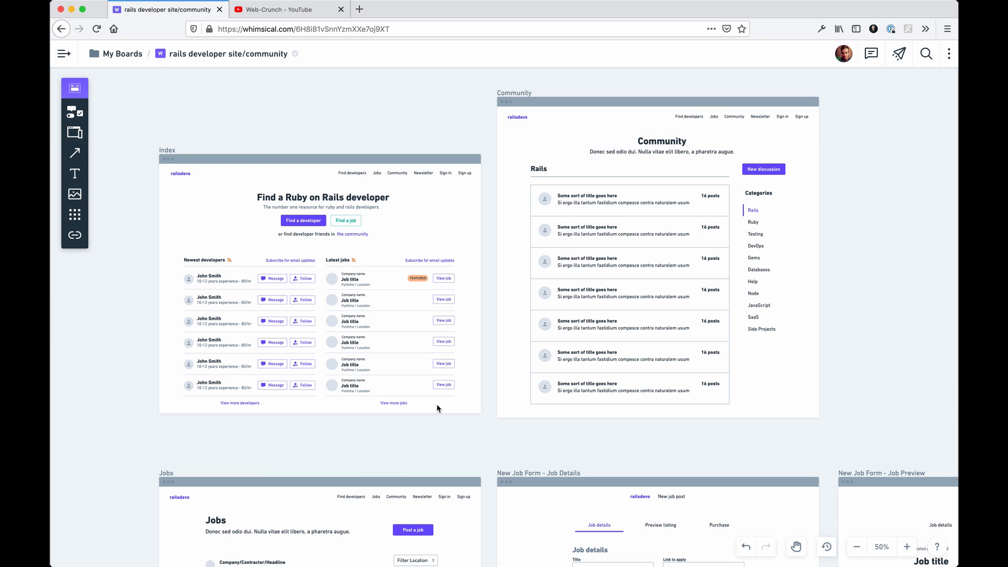
mouse_move(311, 285)
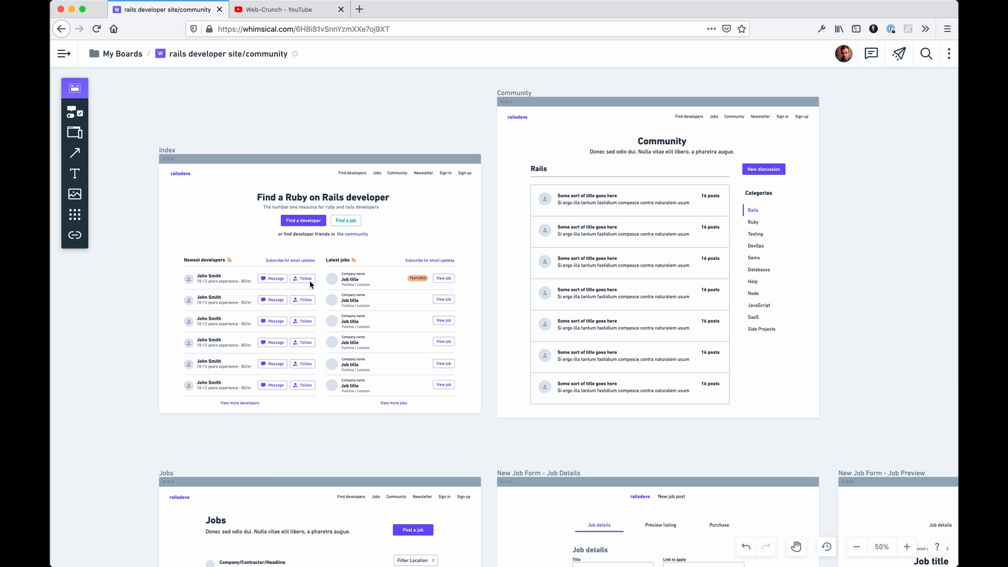
click(226, 277)
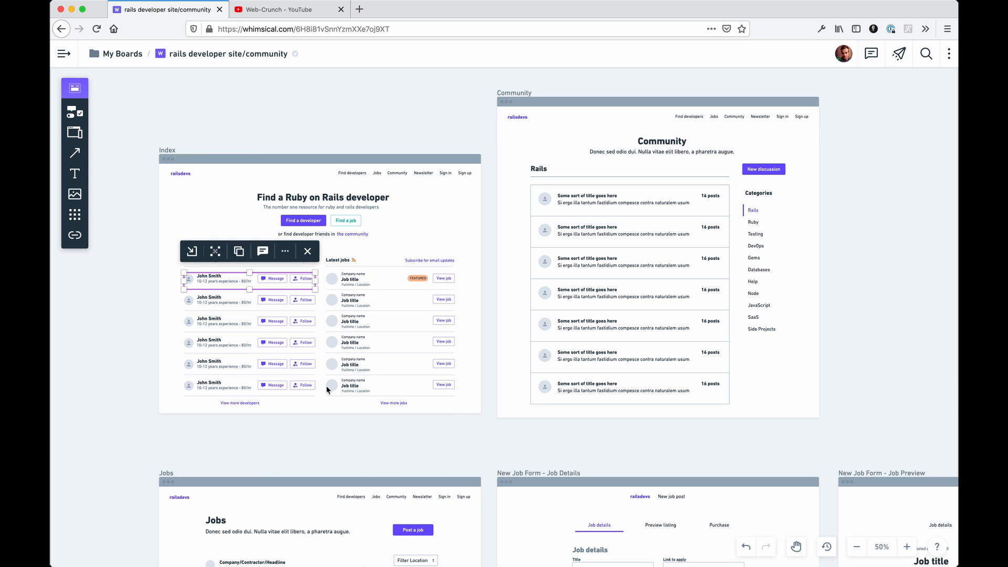
mouse_move(323, 386)
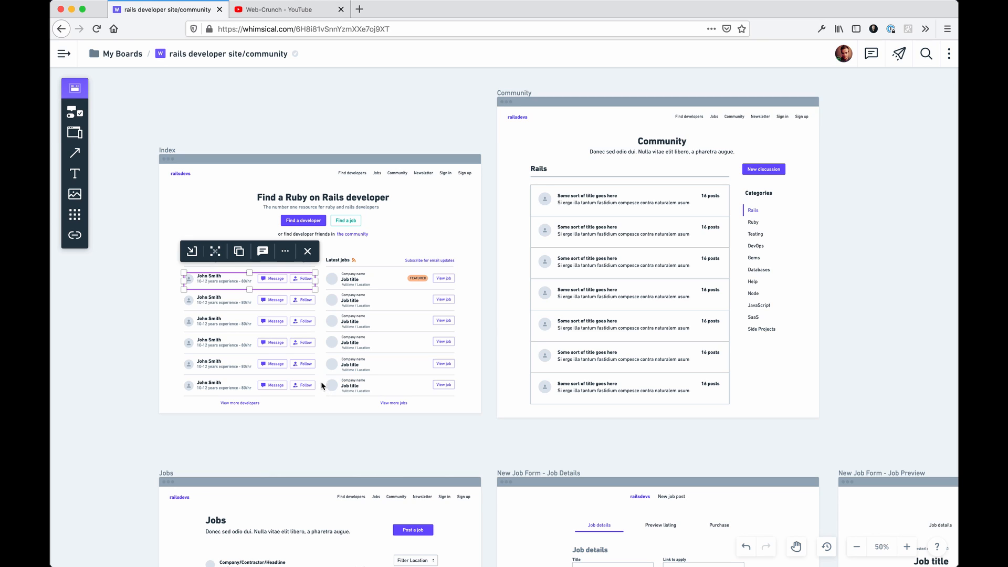
right_click(335, 432)
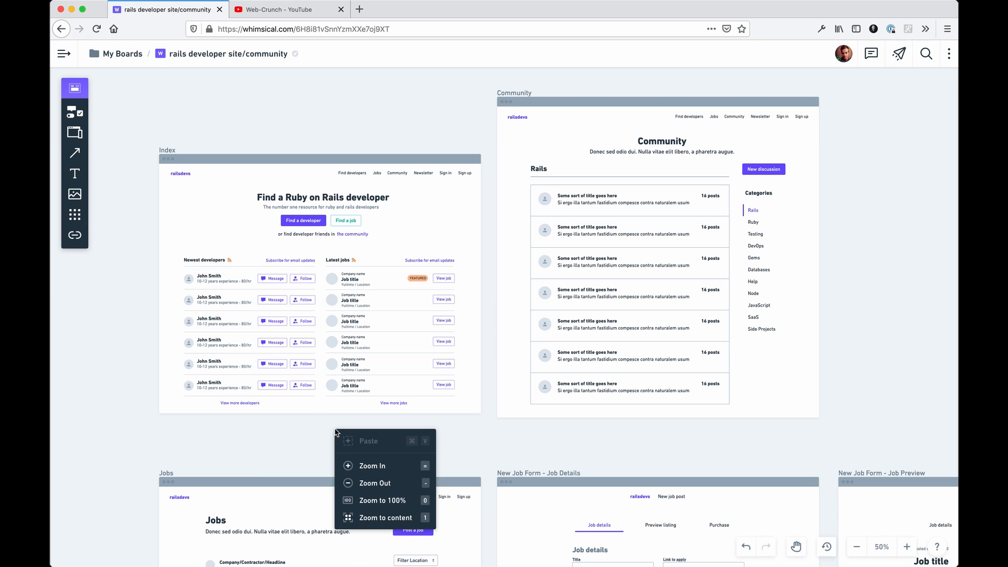
click(118, 298)
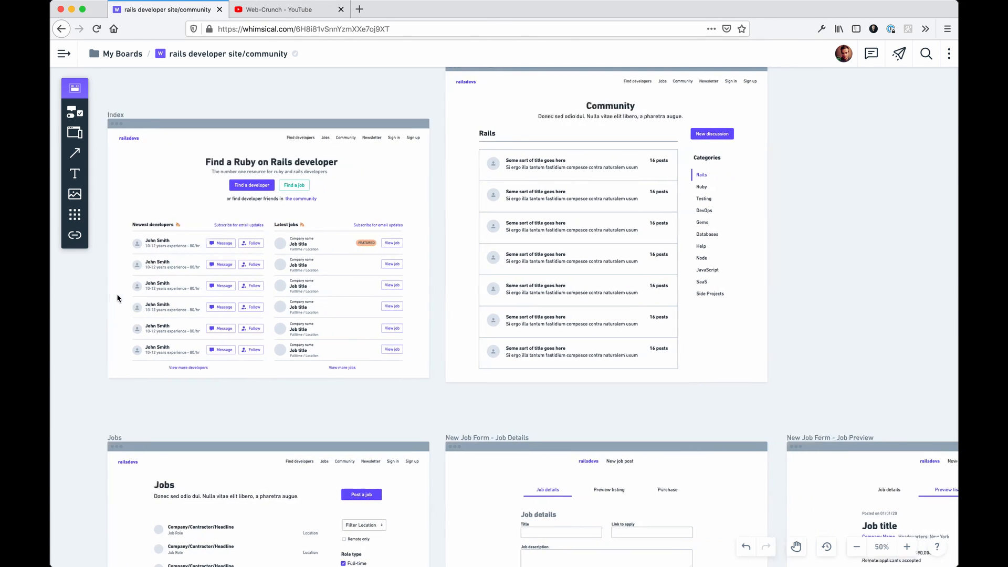
scroll(down, 3)
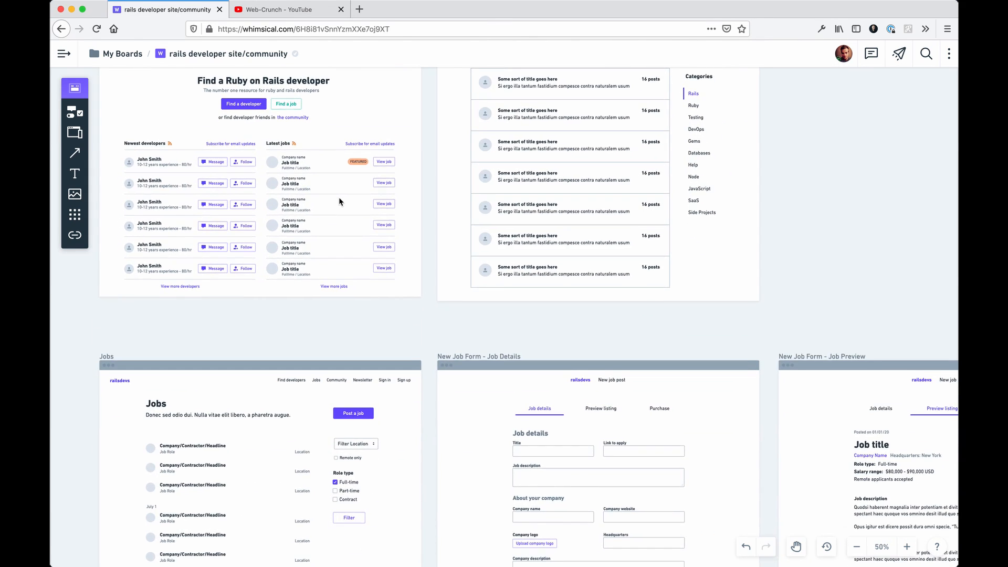
scroll(down, 3)
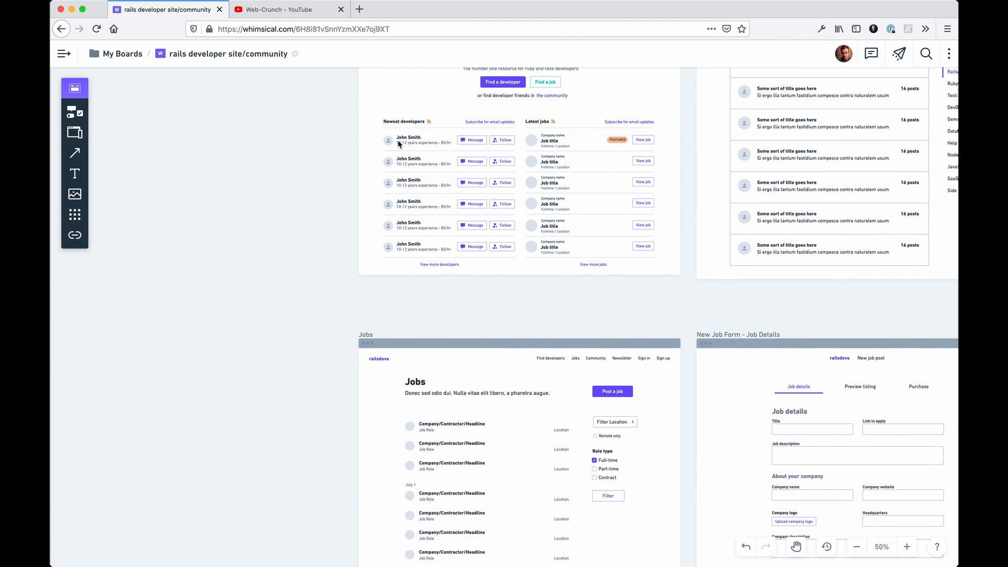
mouse_move(404, 145)
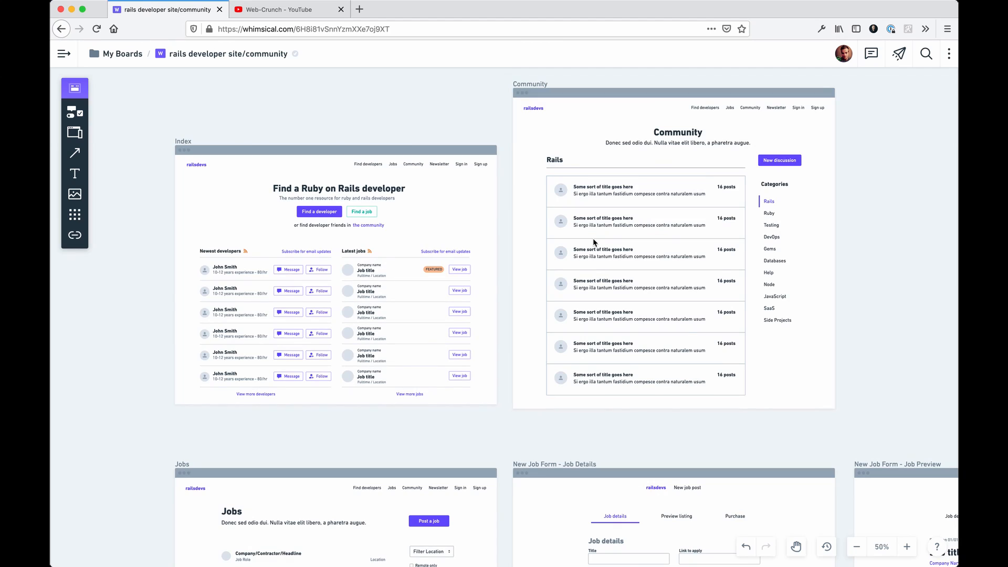
mouse_move(370, 170)
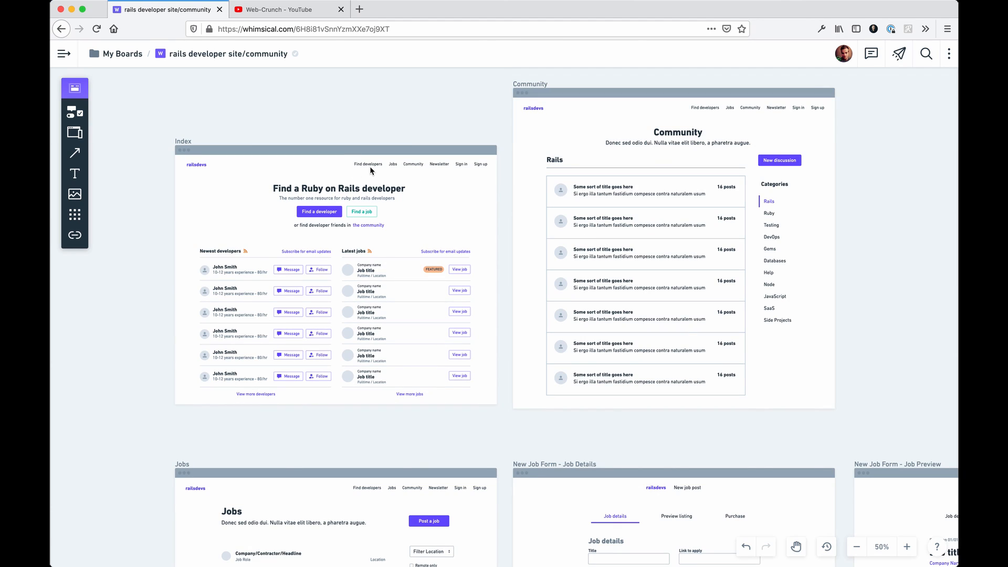
mouse_move(456, 136)
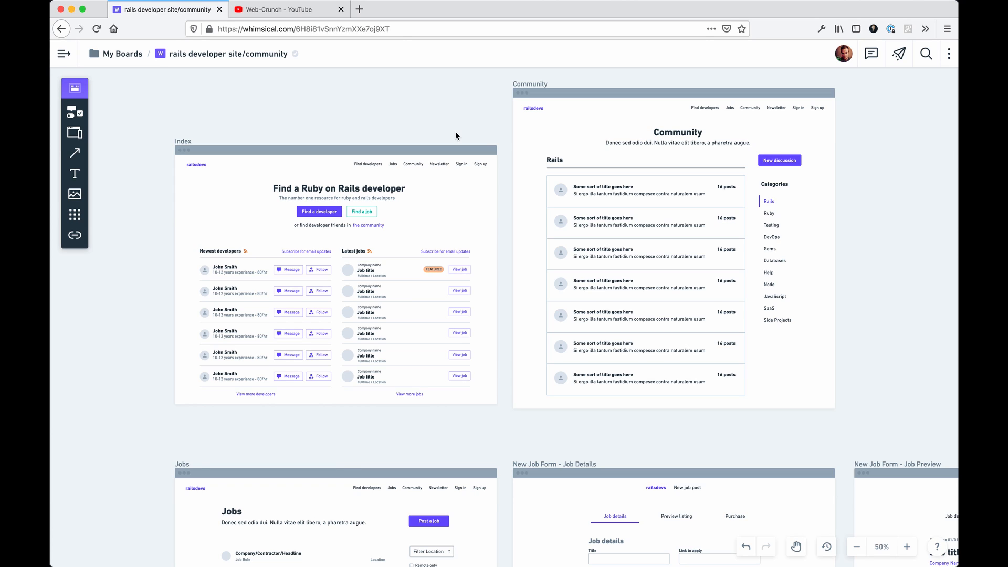
mouse_move(443, 166)
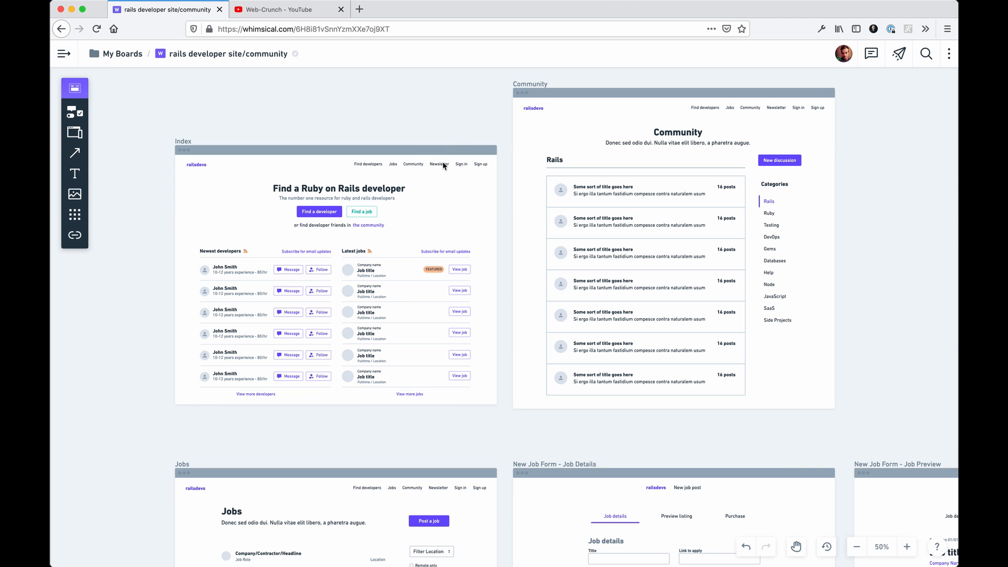
mouse_move(437, 125)
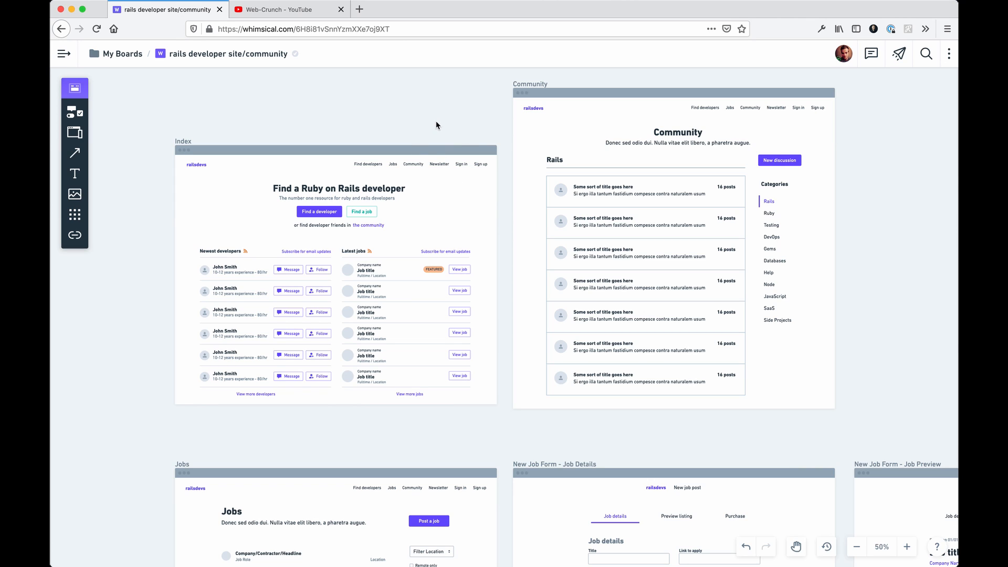
mouse_move(418, 137)
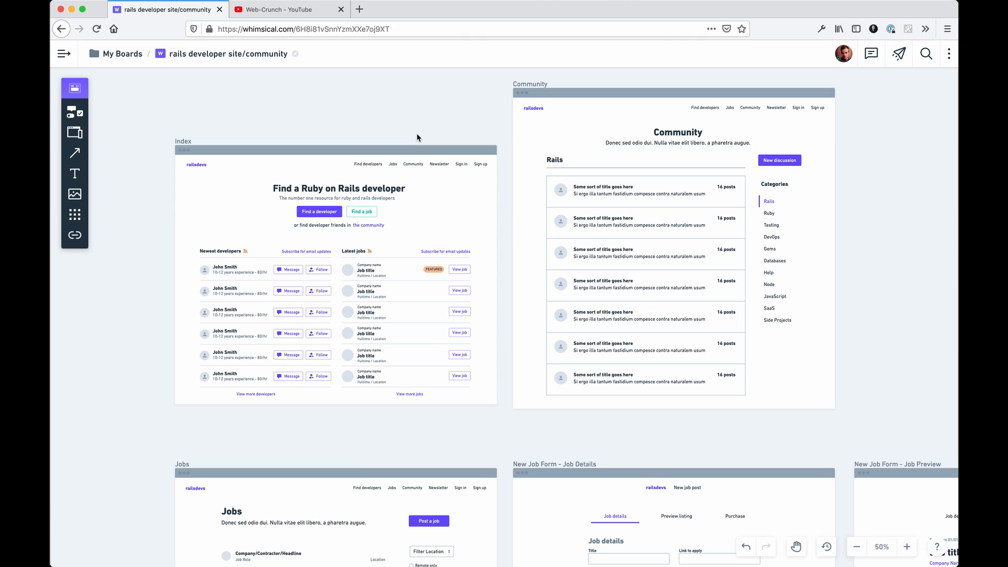
mouse_move(322, 165)
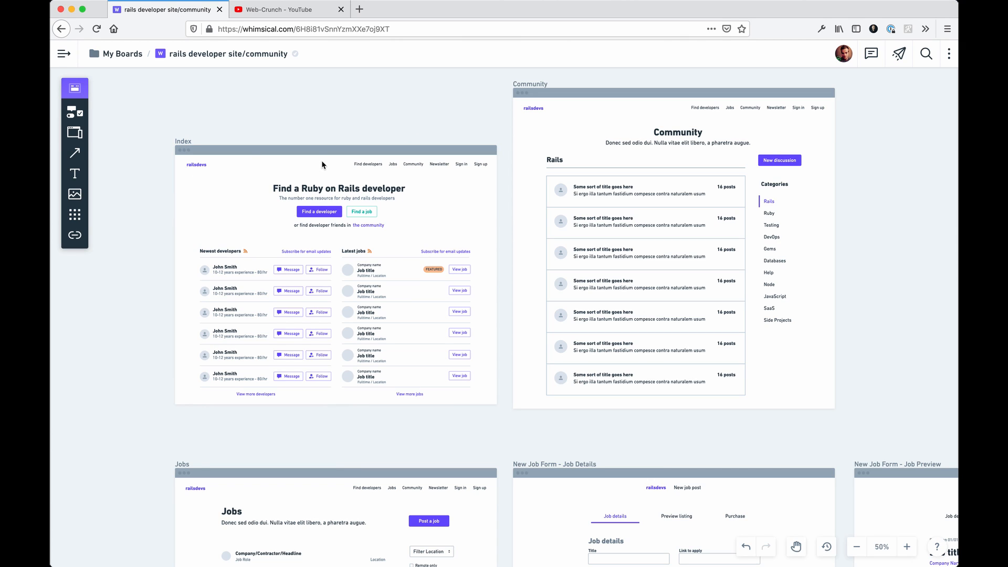
mouse_move(578, 221)
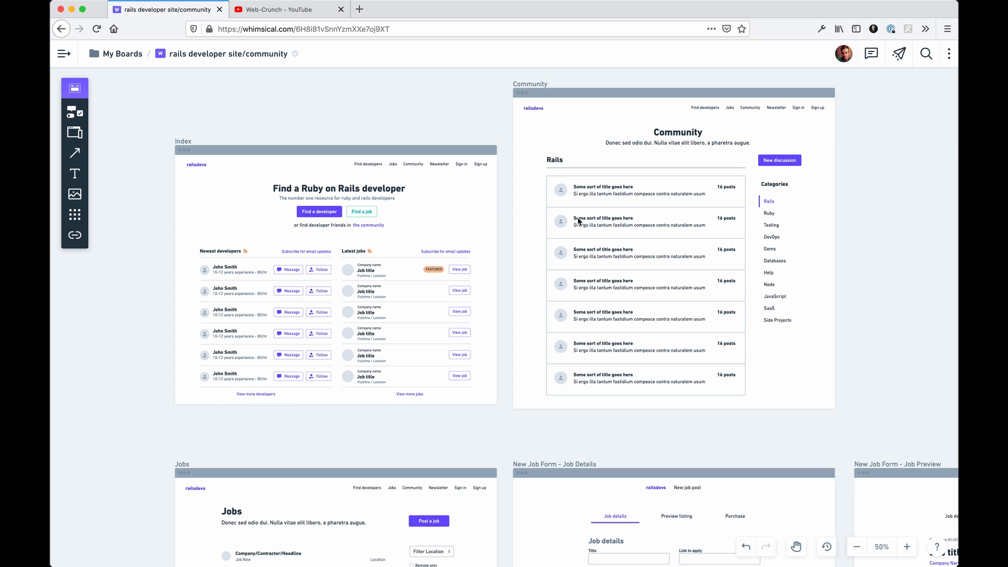
mouse_move(487, 174)
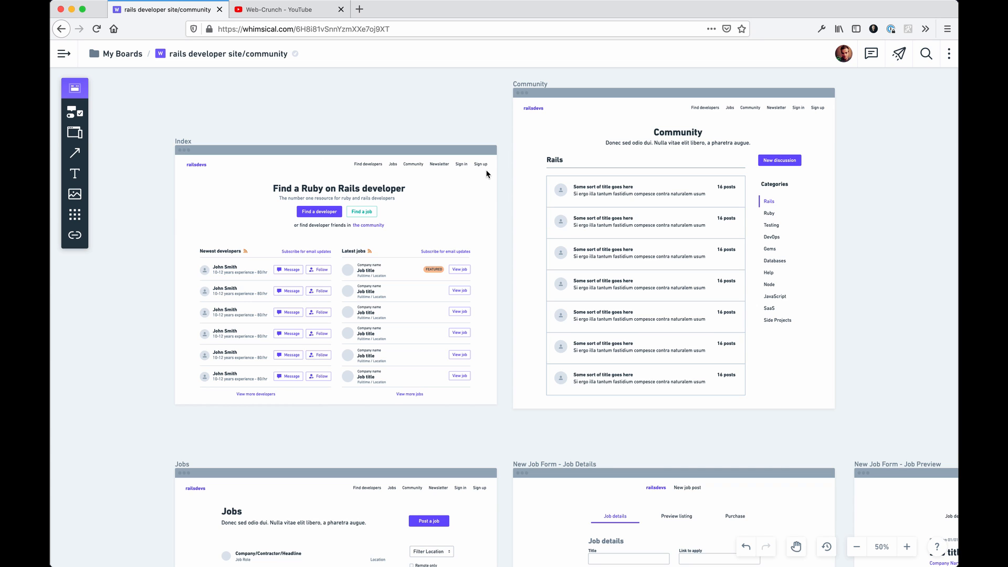
- Scroll the canvas through the frames toward the Basic and Advanced developer grids
scroll(down, 3)
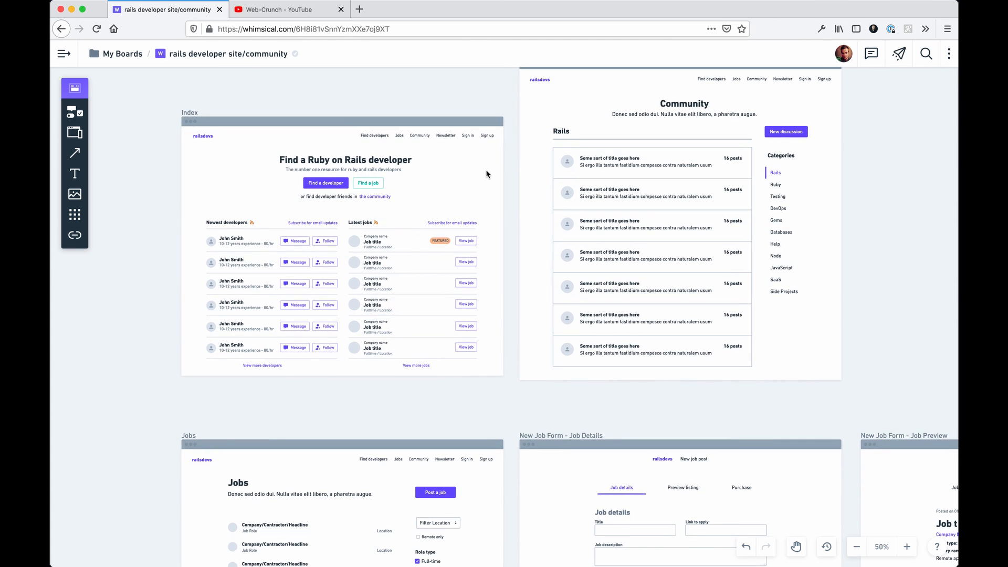
mouse_move(398, 141)
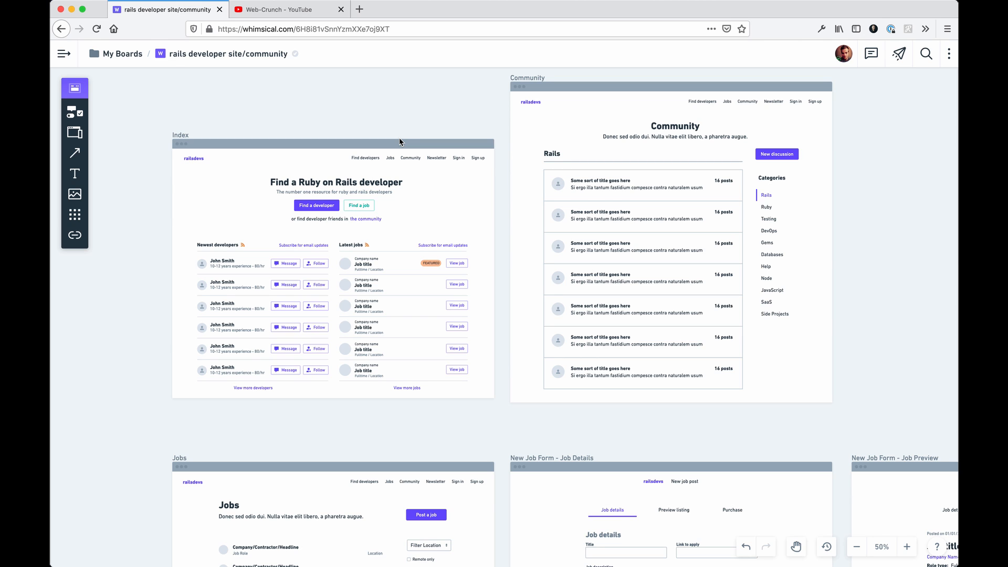
scroll(down, 3)
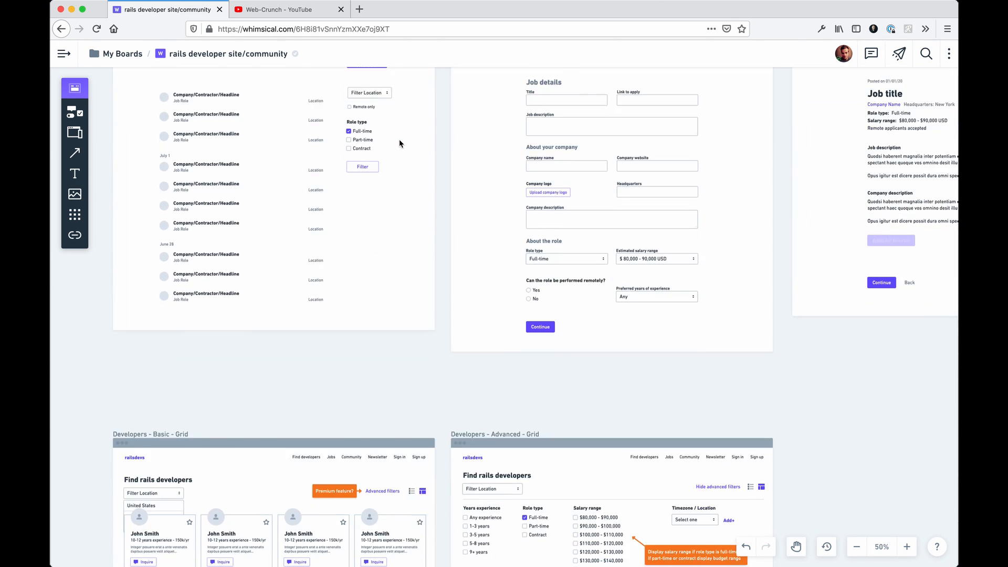
scroll(down, 3)
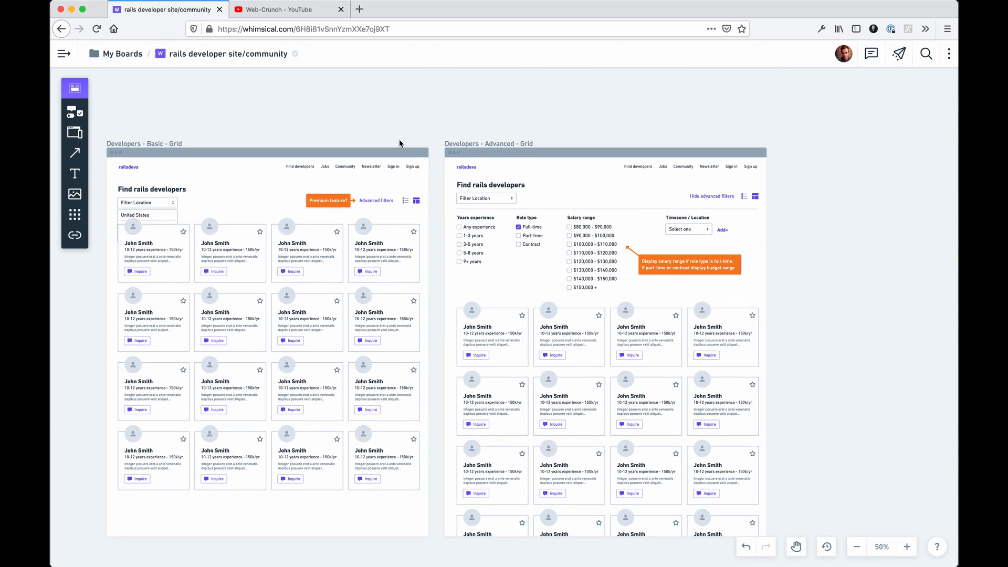
mouse_move(648, 247)
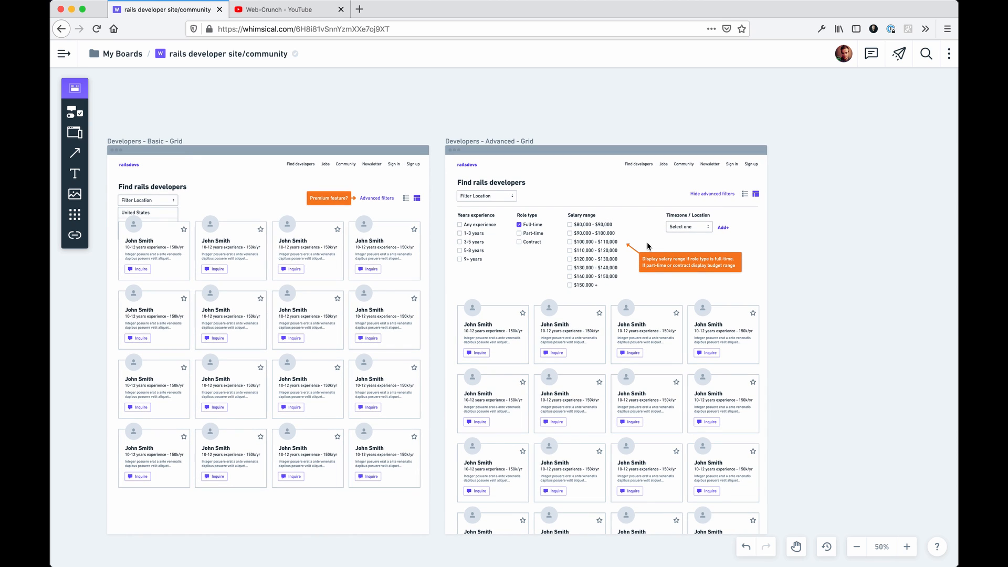
scroll(down, 3)
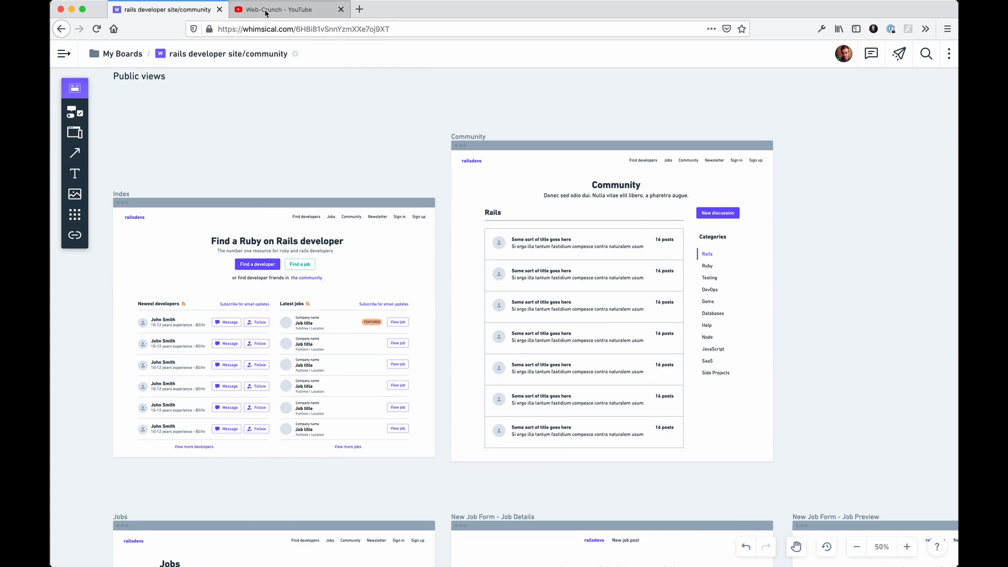
- Glance at the Web-Crunch YouTube community poll, then return to the Whimsical board
click(282, 9)
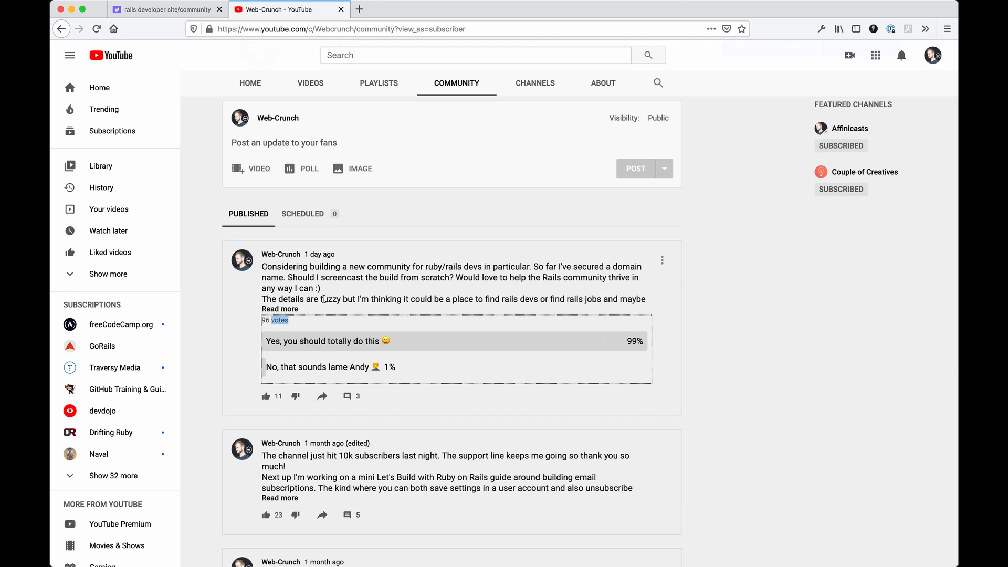
click(164, 9)
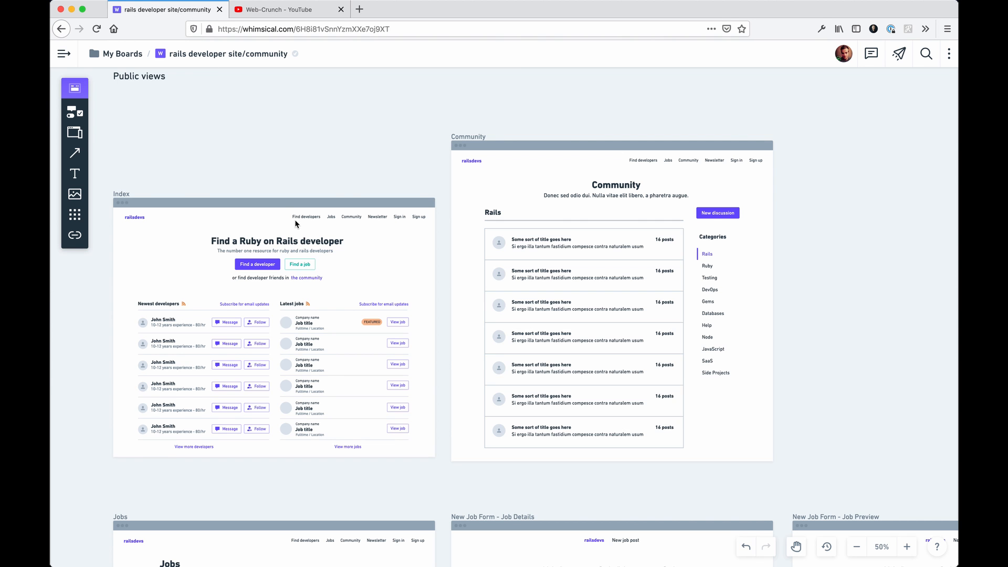
mouse_move(281, 172)
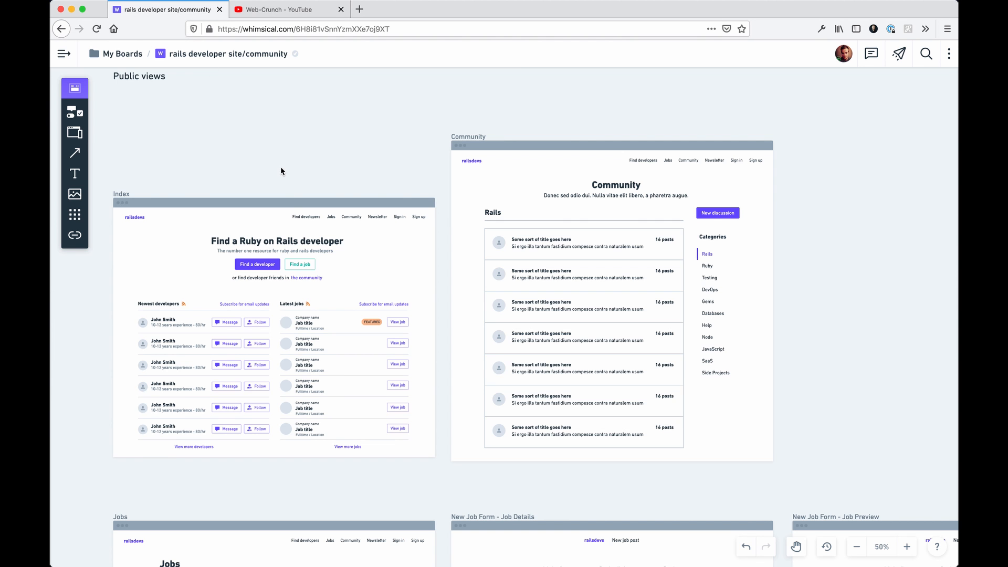